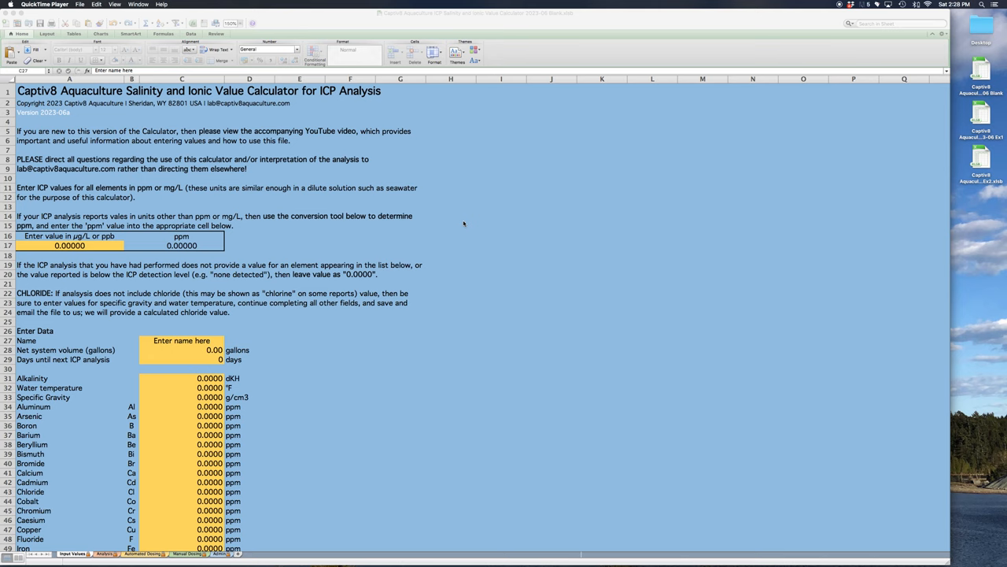
mouse_move(274, 333)
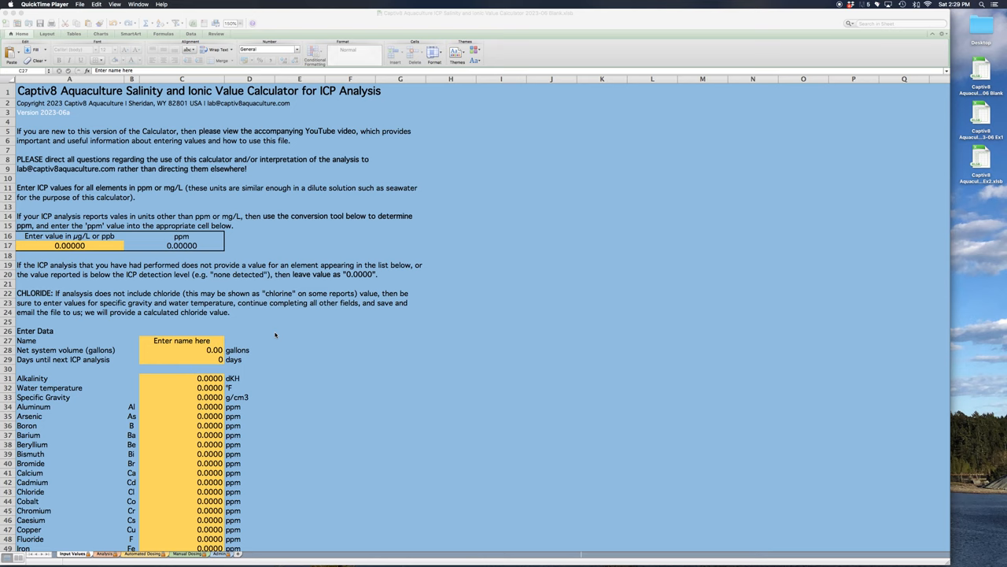
mouse_move(260, 336)
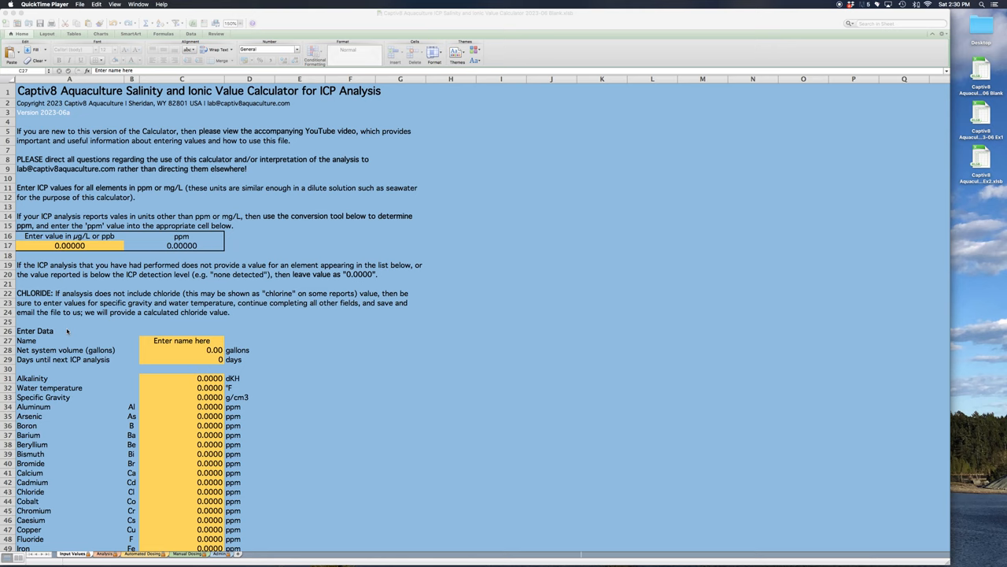
mouse_move(154, 246)
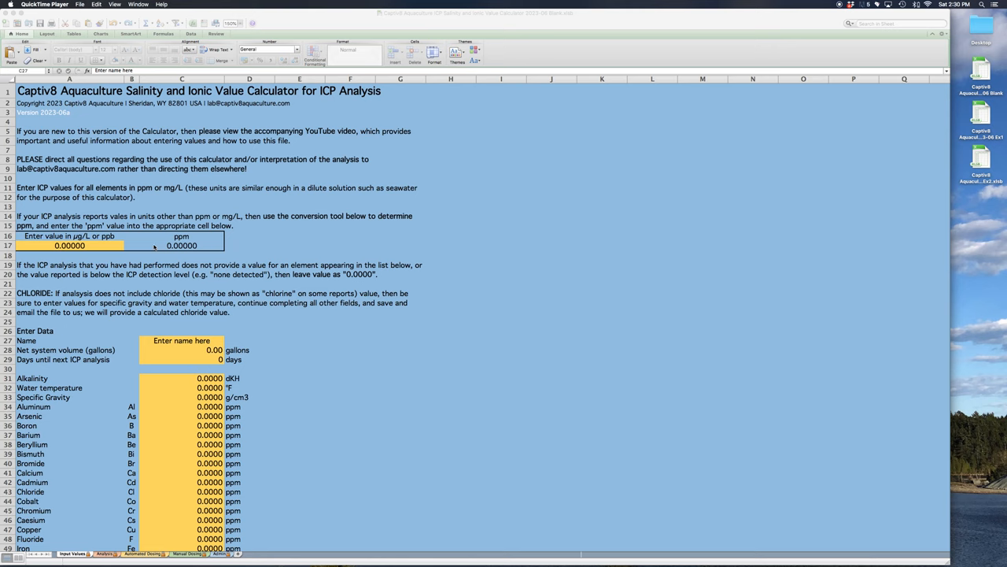
Scroll down the empty element entry list to its end at Zinc
scroll("down", 3)
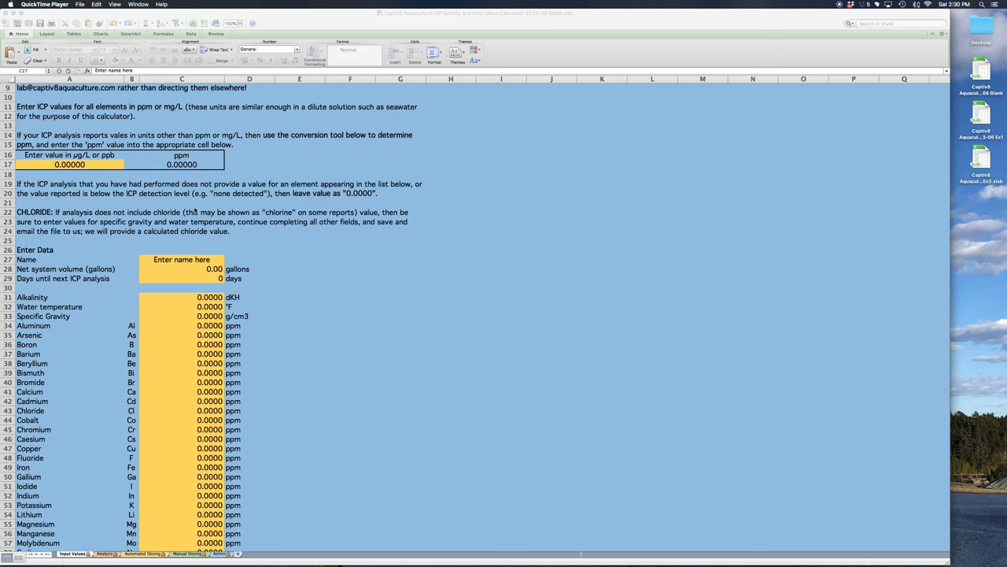
scroll("down", 3)
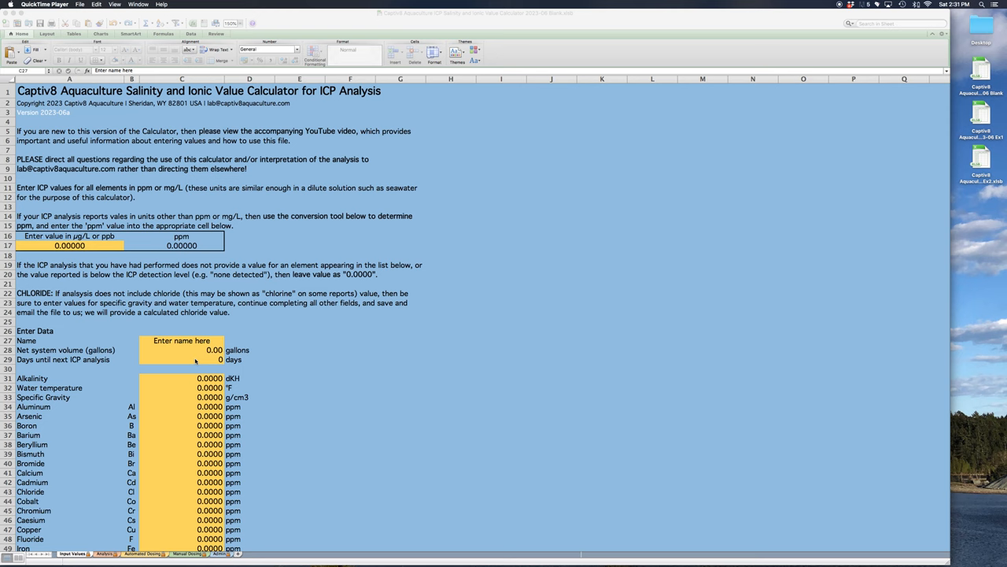
scroll("down", 3)
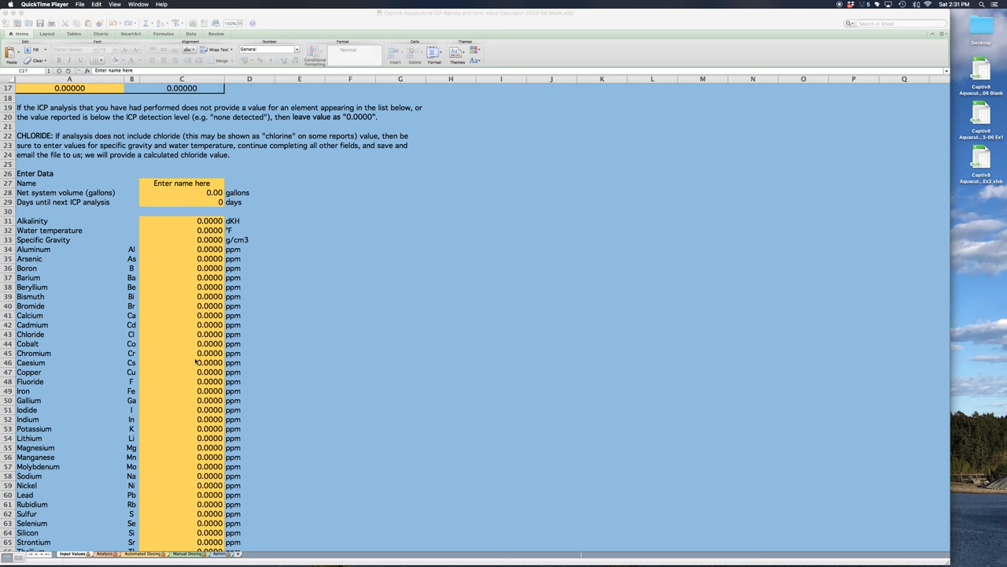
scroll("down", 3)
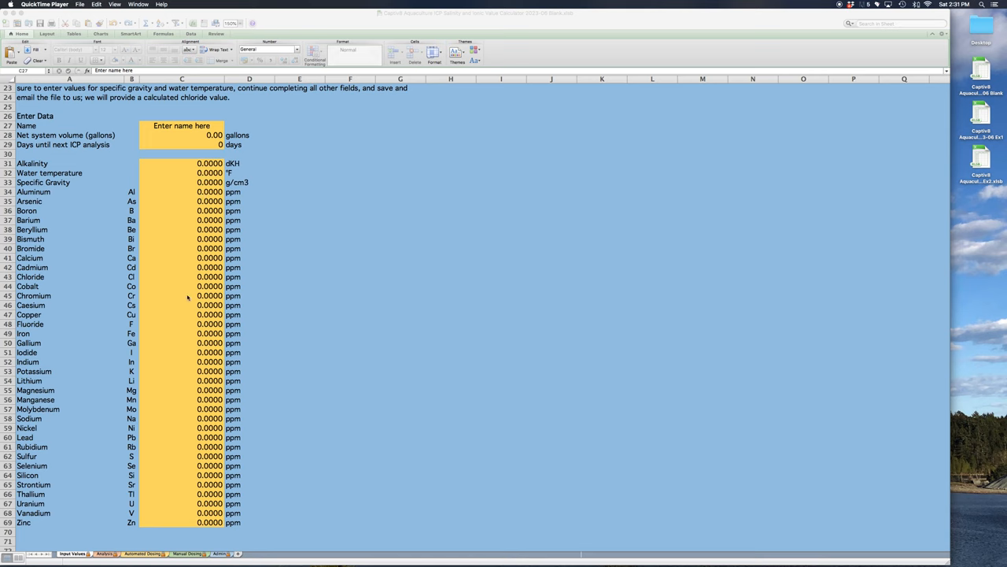
mouse_move(186, 170)
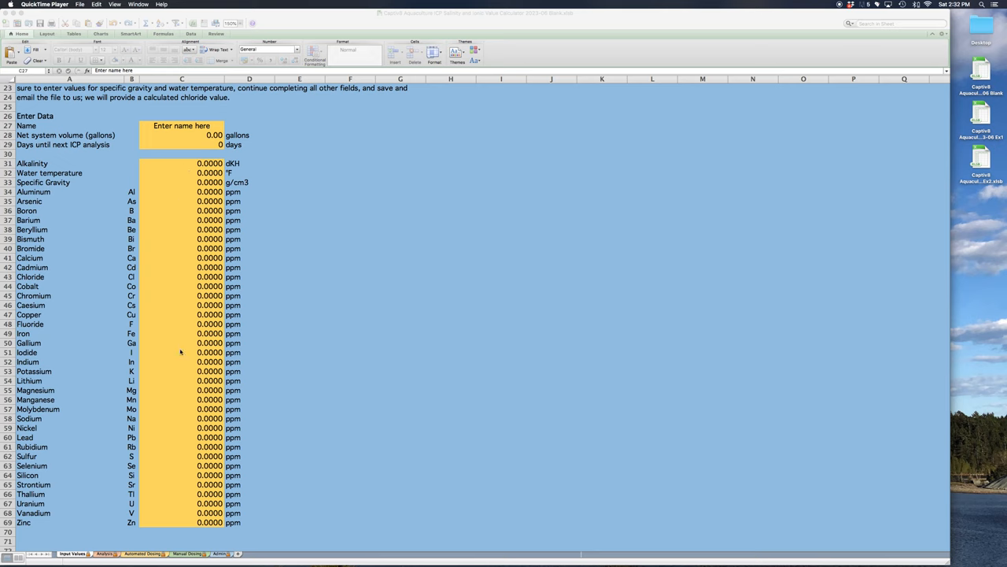
mouse_move(65, 468)
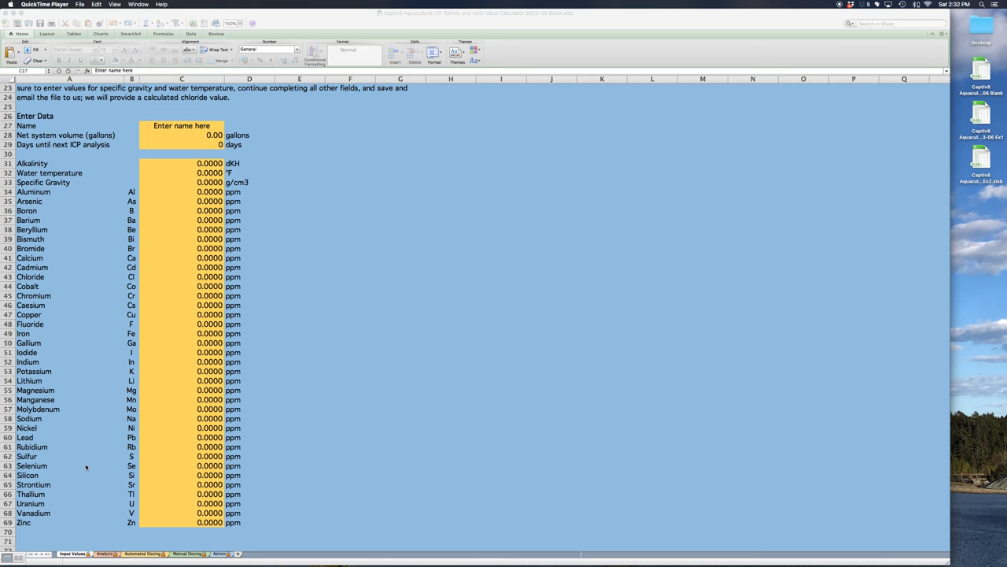
mouse_move(88, 535)
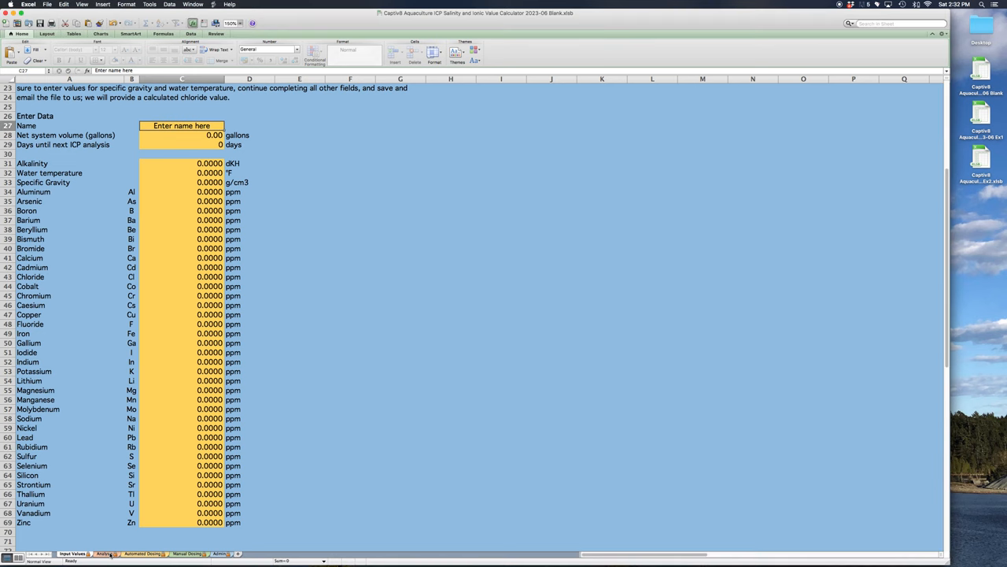
Show the blank workbook's Analysis sheet, all zero values with division errors
left_click(97, 548)
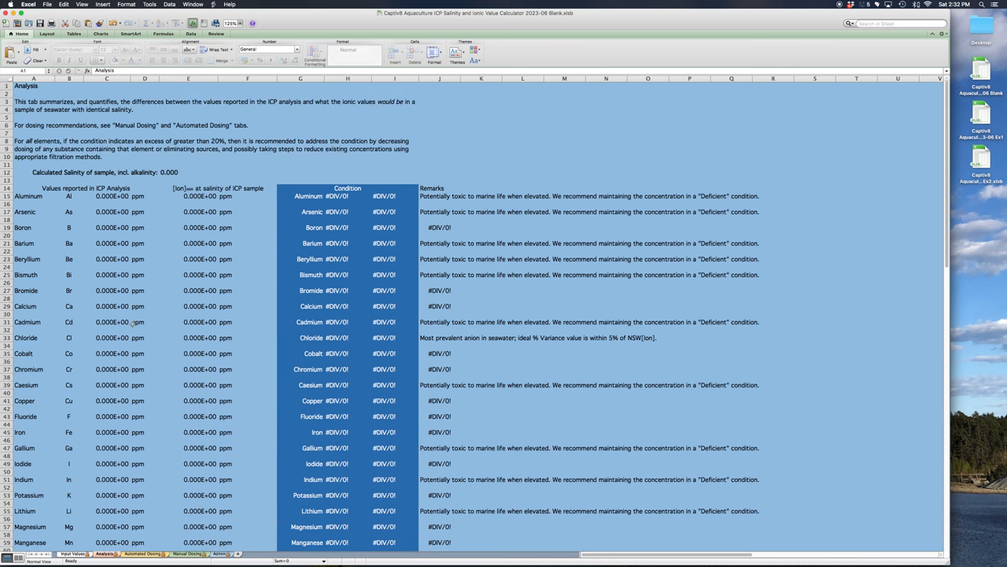
mouse_move(614, 33)
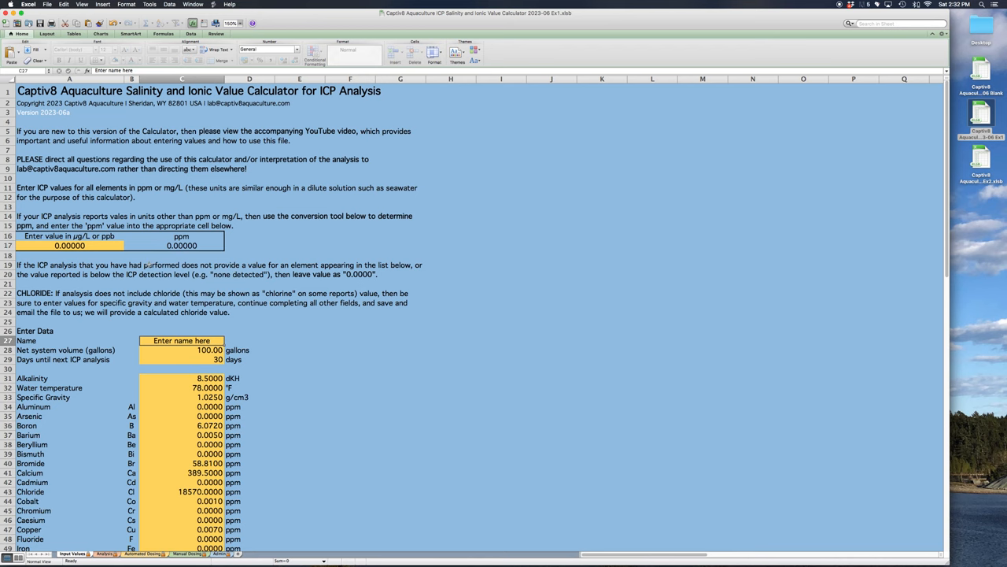
scroll("down", 3)
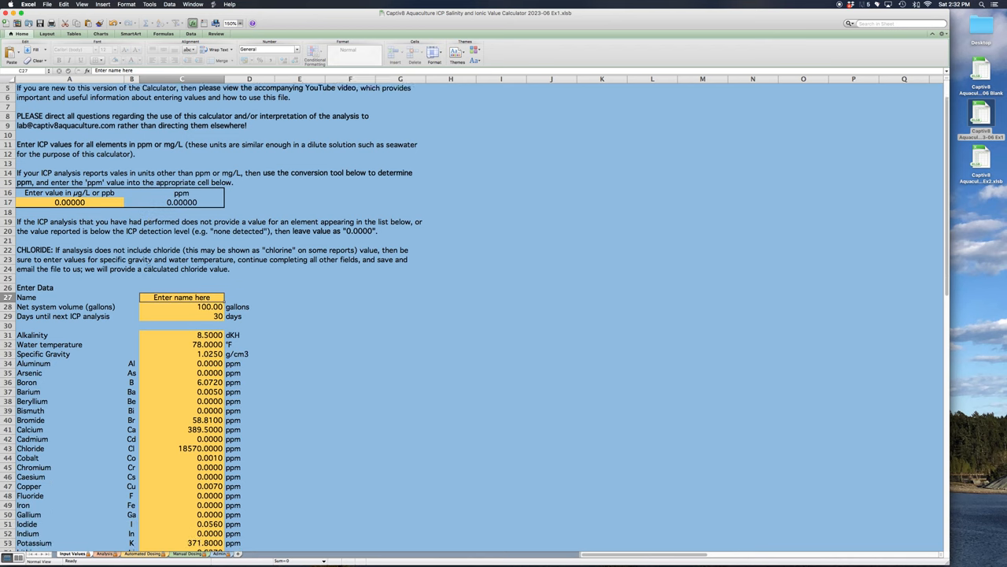
scroll("down", 3)
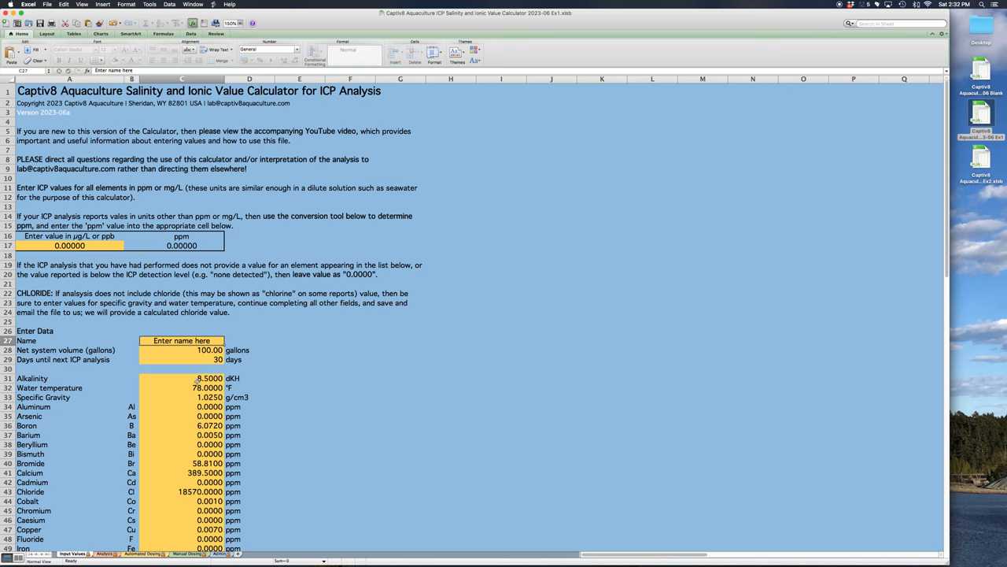
scroll("down", 3)
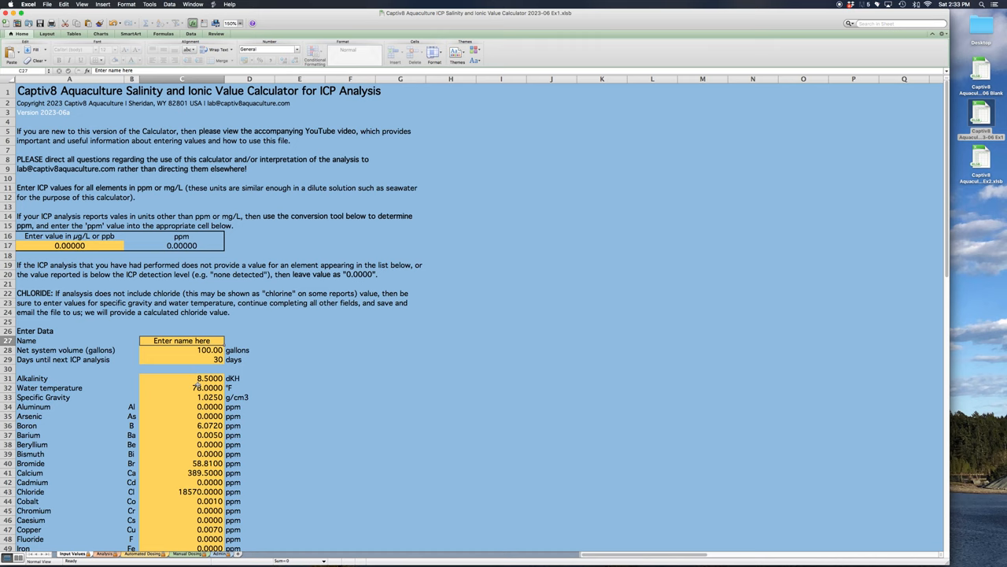
mouse_move(165, 383)
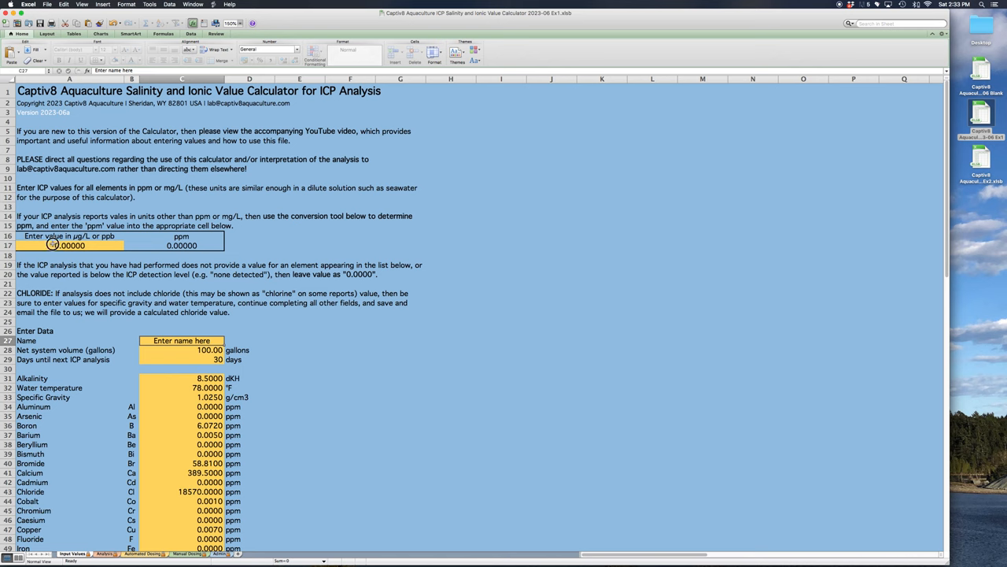
Reset the µg/L-to-ppm conversion helper from 5.00000 back to 0
left_click(64, 246)
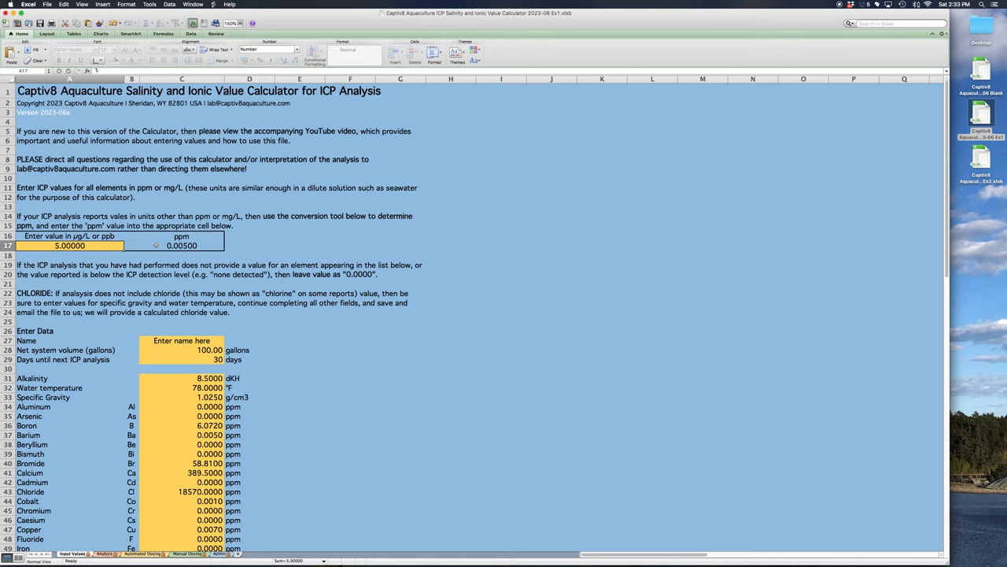
mouse_move(186, 444)
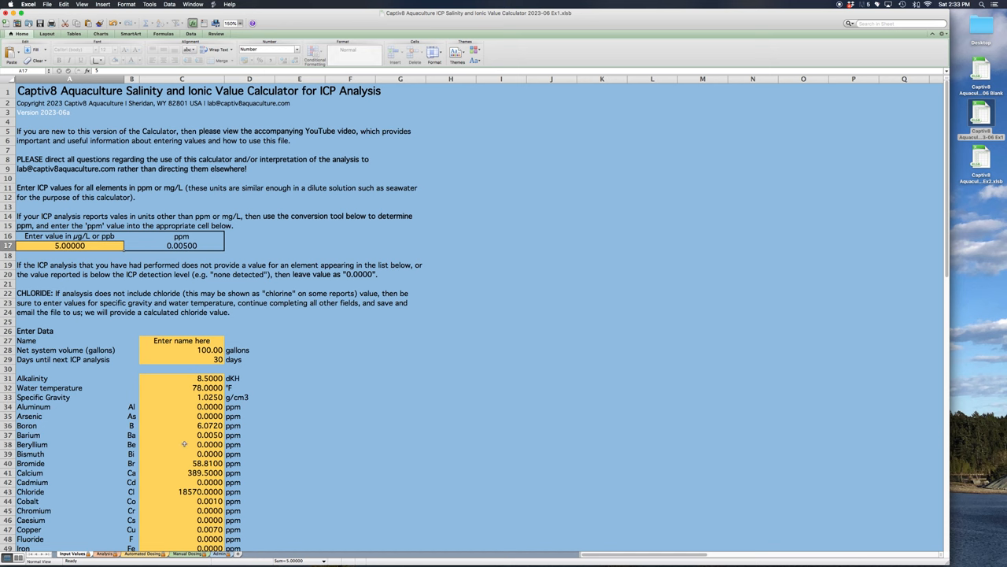
scroll("down", 3)
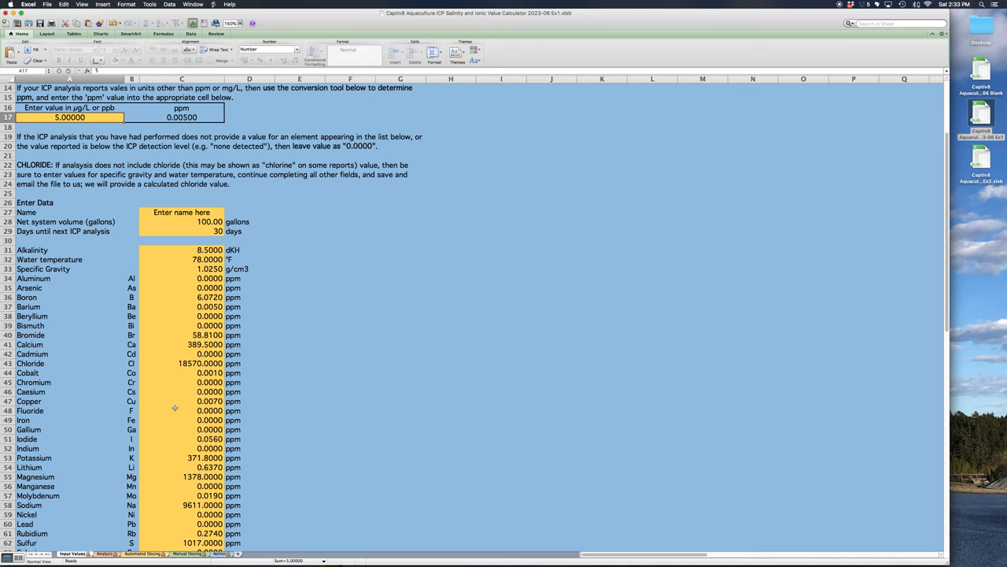
left_click(176, 390)
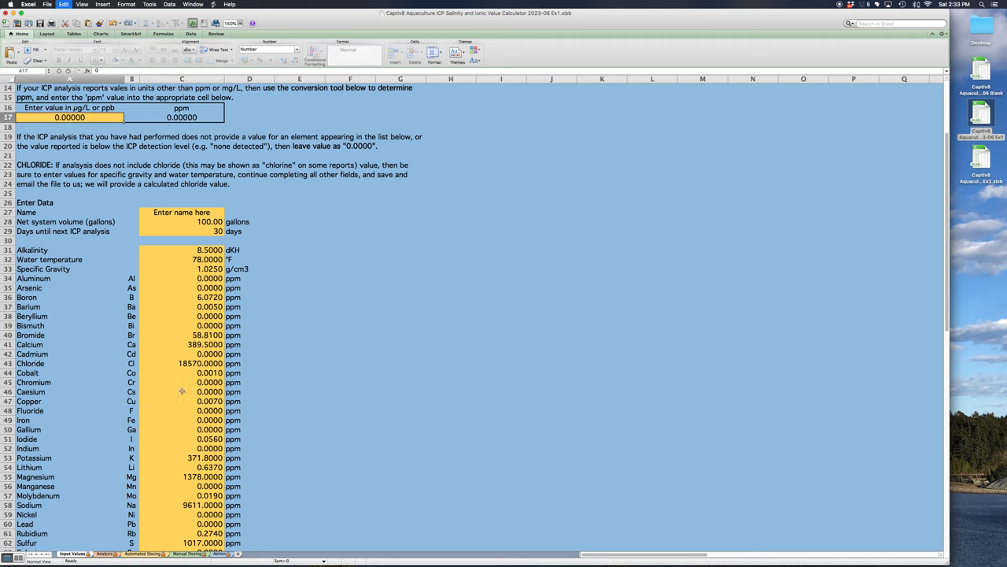
mouse_move(75, 525)
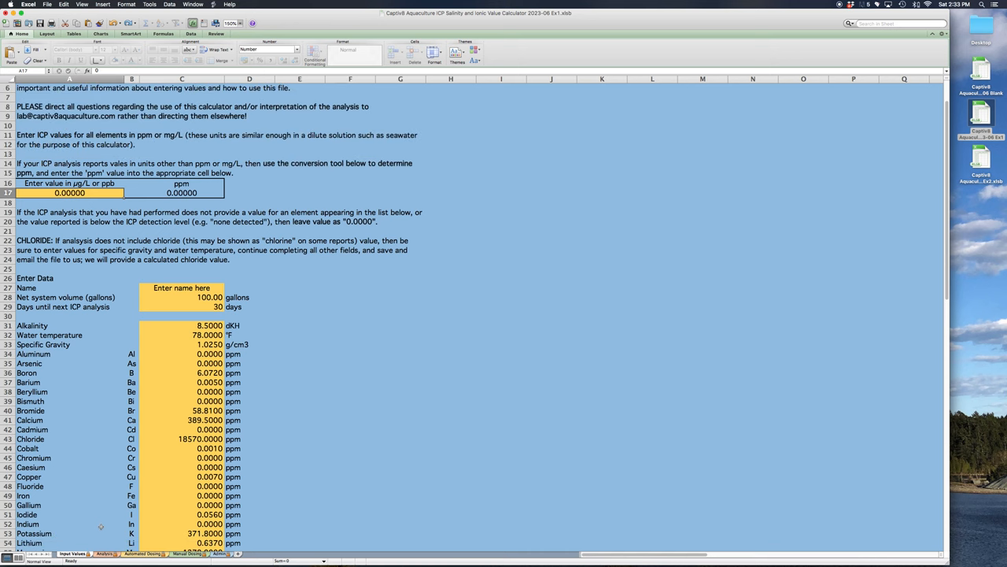
scroll("down", 3)
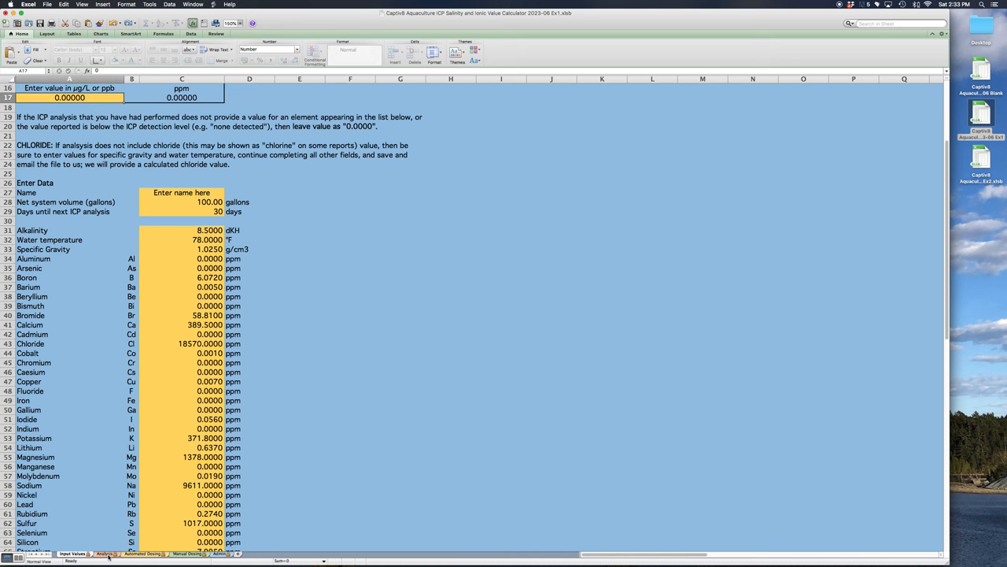
Review the example Analysis sheet's deficient/elevated percentages and remarks per element
left_click(102, 559)
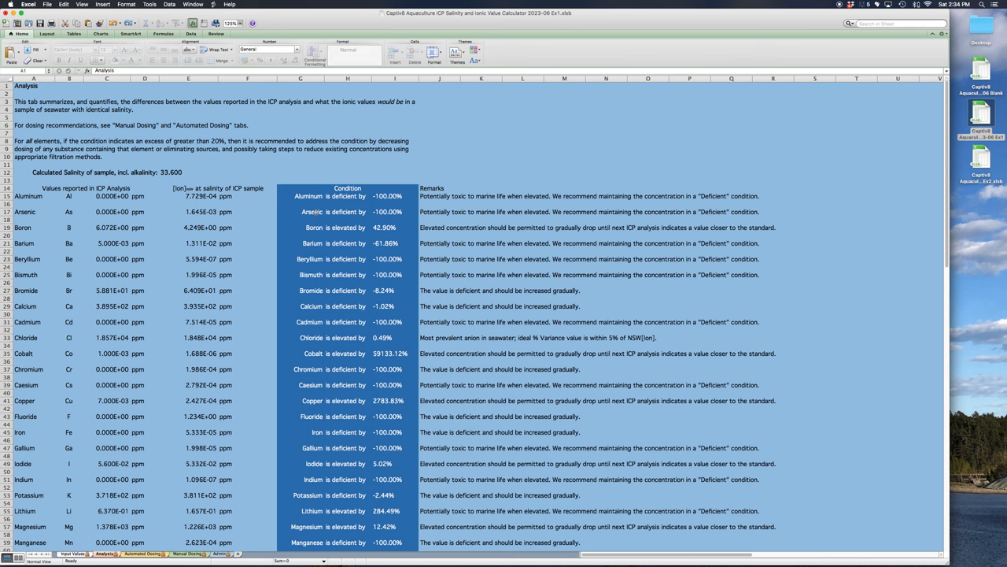
scroll("down", 3)
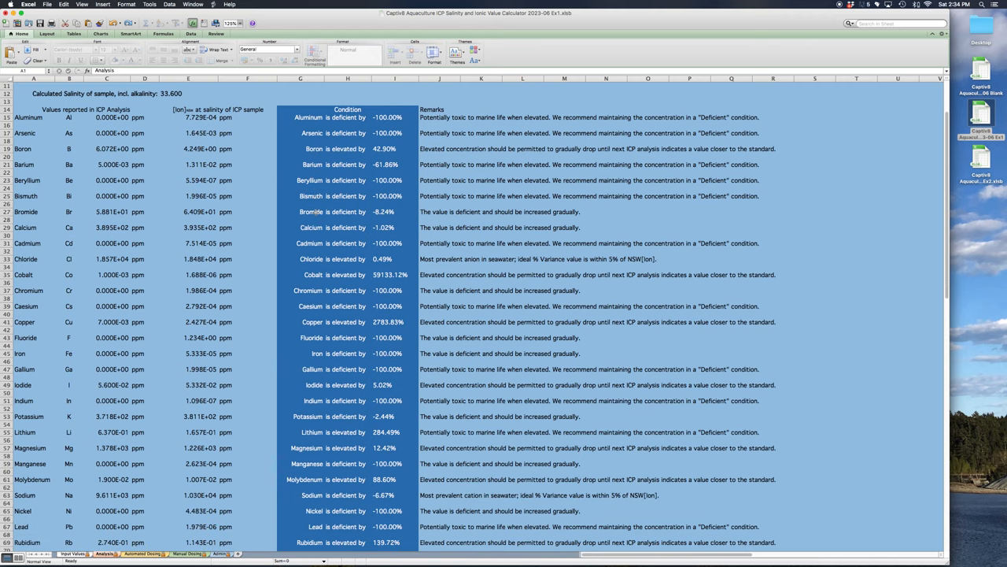
scroll("down", 3)
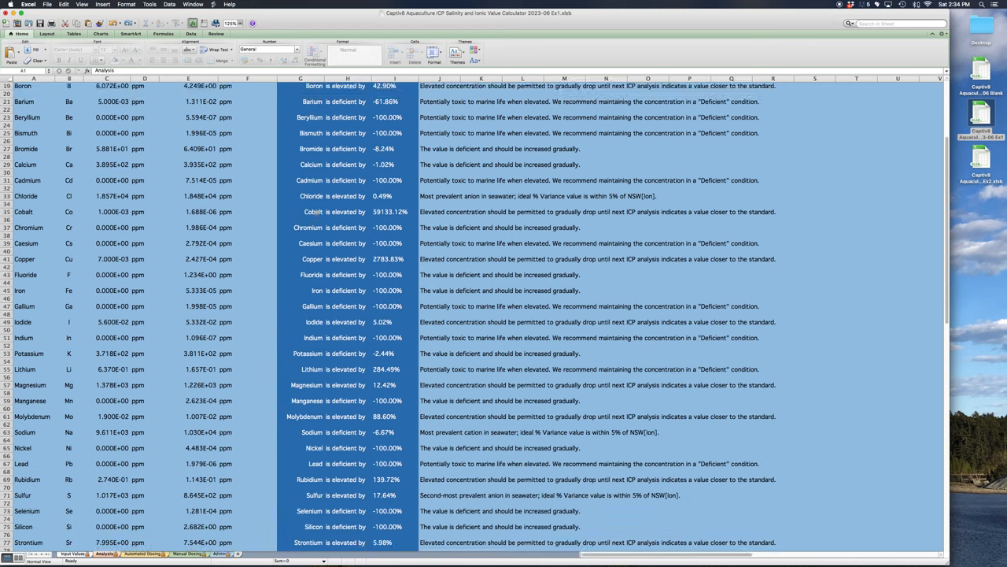
scroll("down", 3)
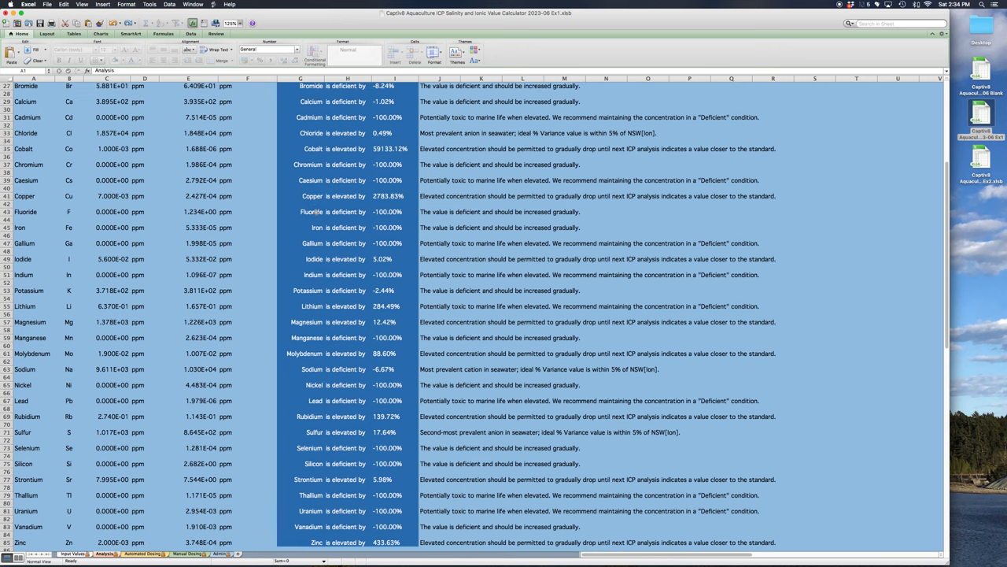
scroll("down", 3)
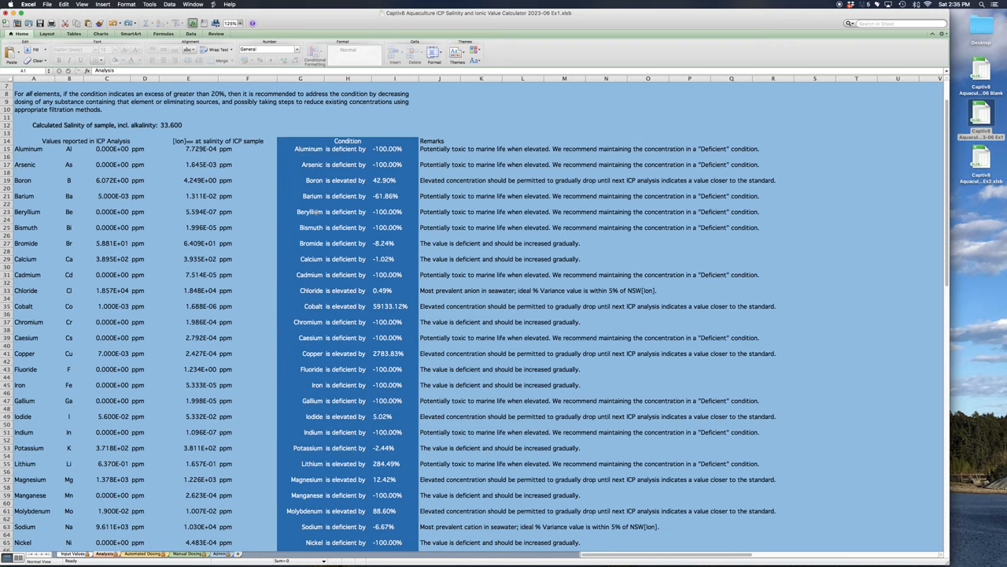
scroll("up", 3)
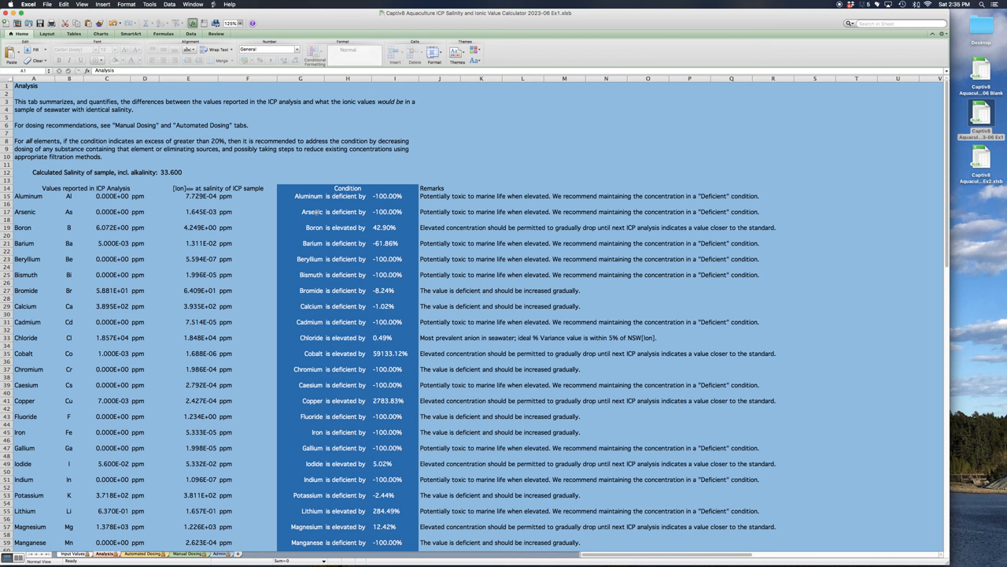
mouse_move(289, 208)
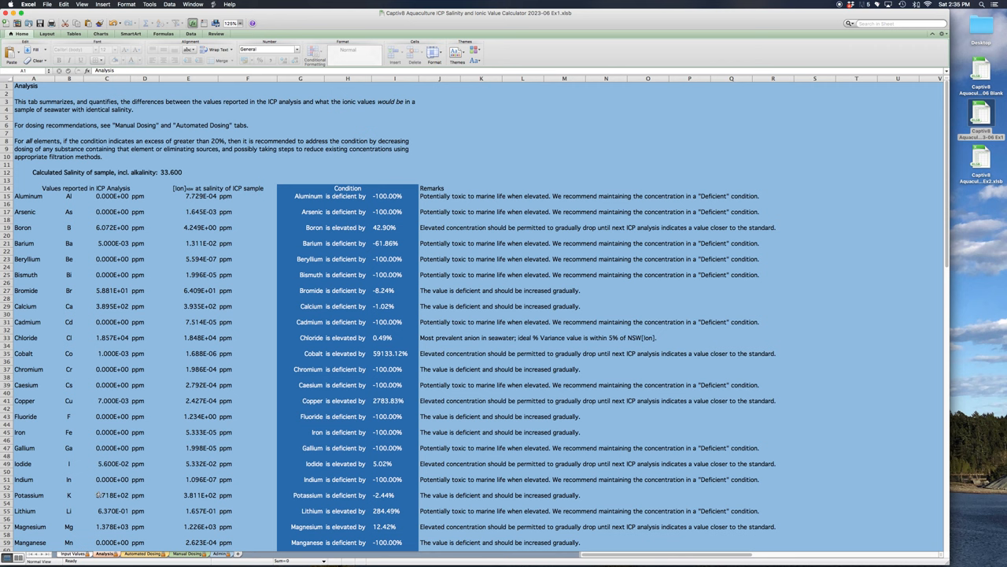
Return to the filled Input Values sheet with 100.00 gallons and alkalinity 8.5000
left_click(77, 561)
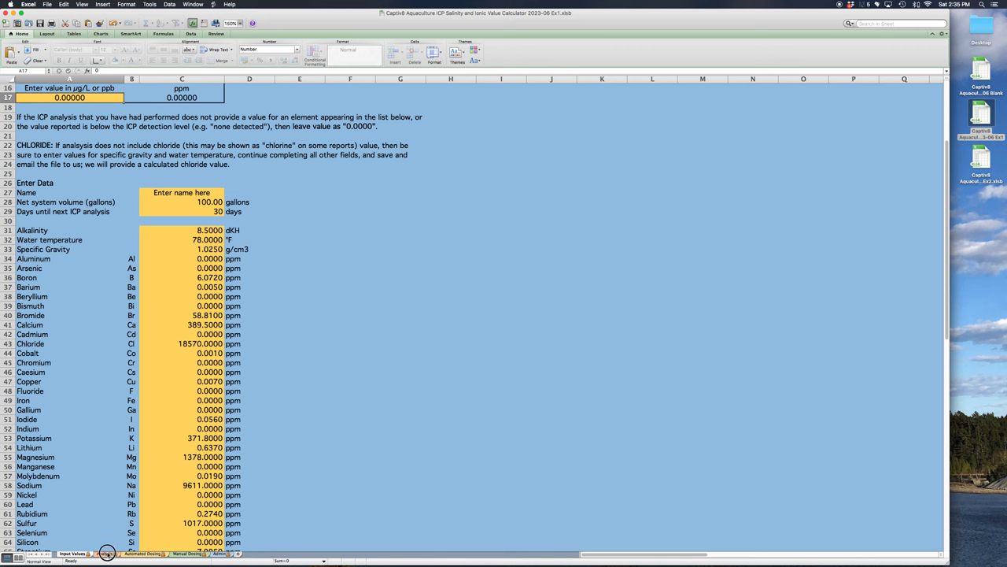
Review the Analysis sheet again, e.g. Boron elevated by 42.90%, down through all elements
left_click(104, 559)
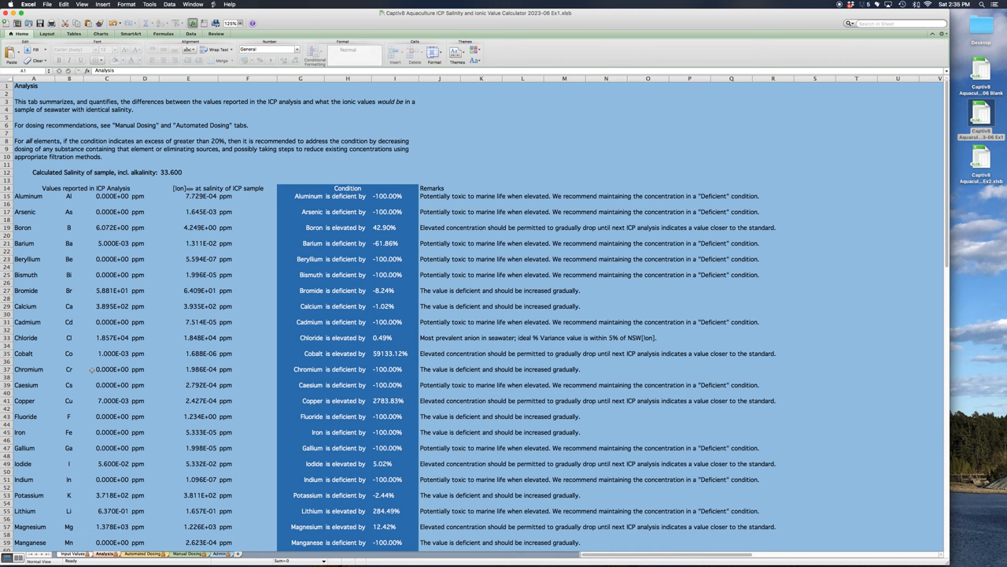
mouse_move(167, 258)
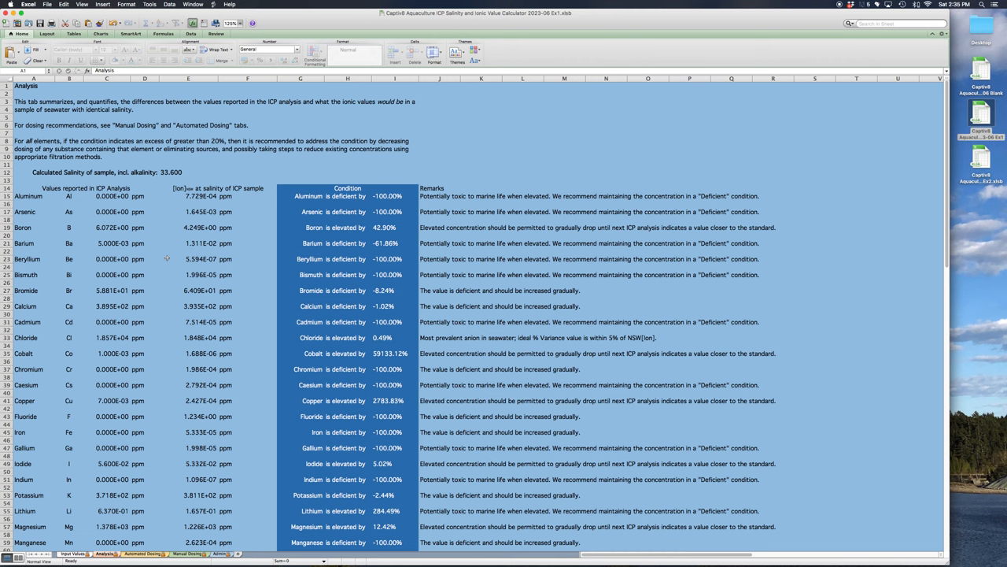
scroll("down", 3)
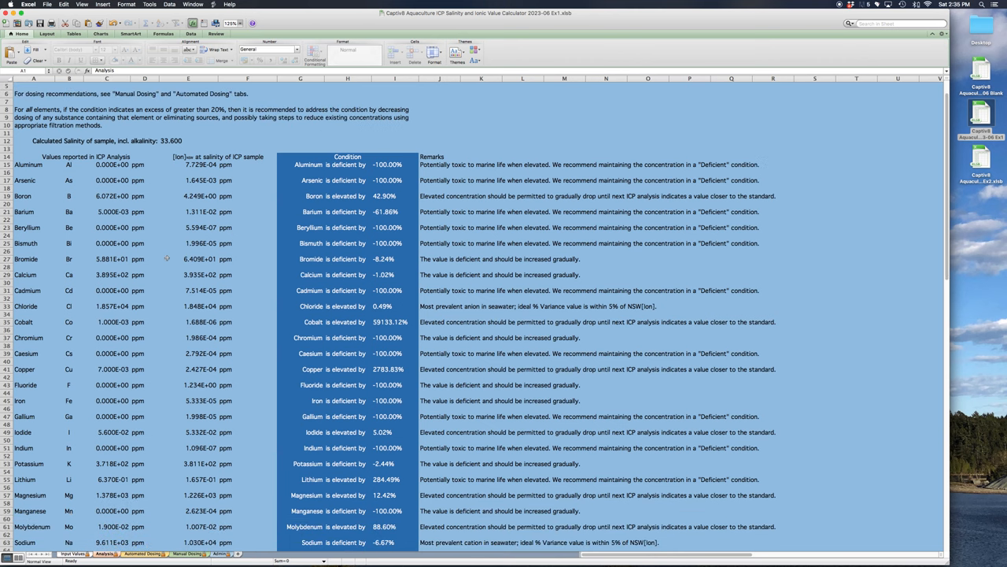
scroll("down", 3)
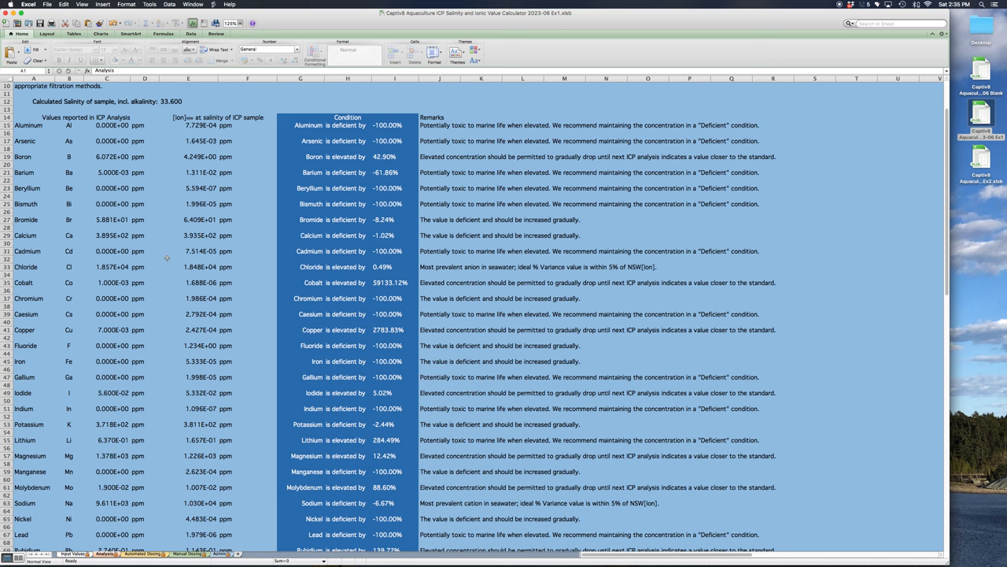
scroll("down", 3)
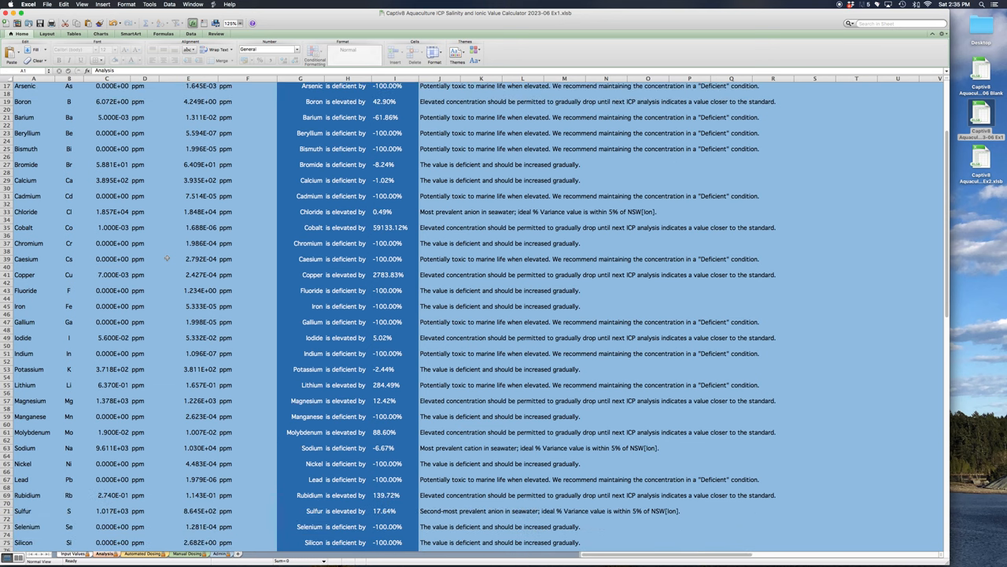
scroll("down", 3)
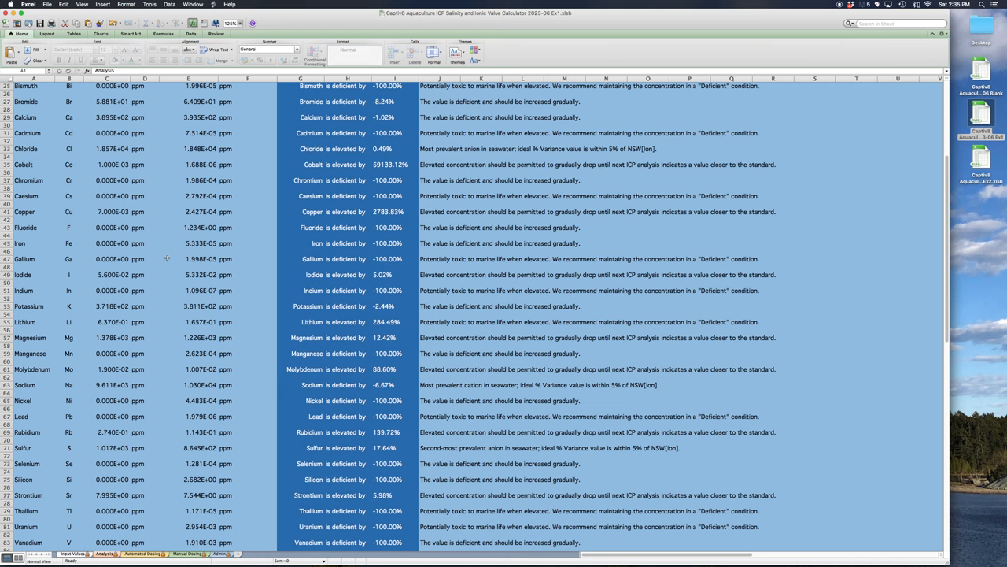
scroll("down", 3)
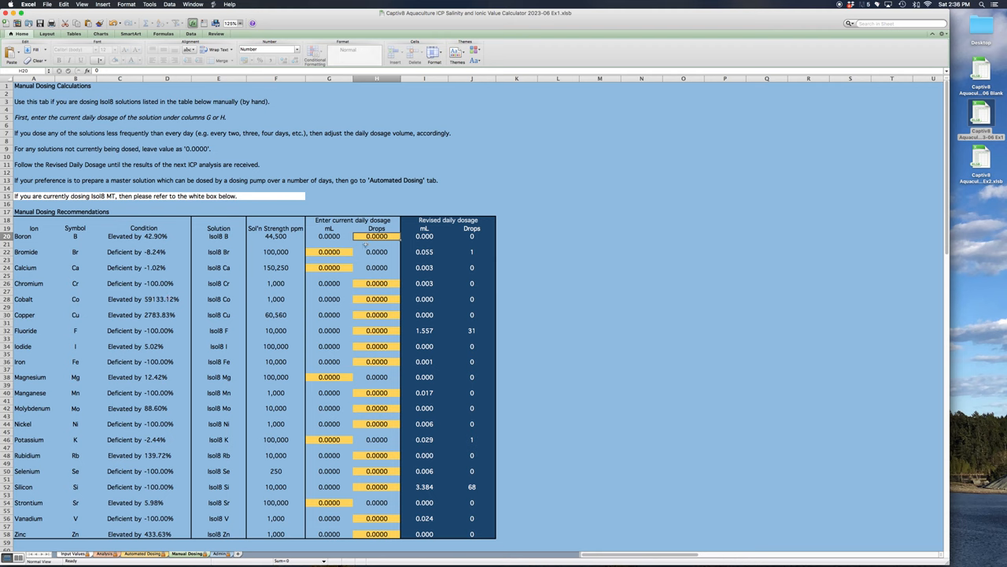
mouse_move(392, 521)
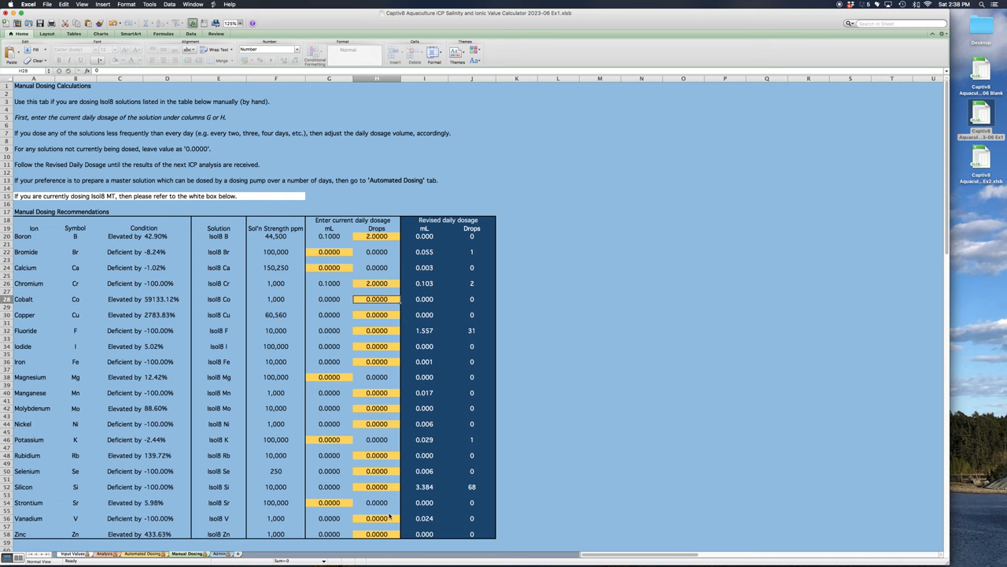
Enter a current Fluoride dose of 10 drops, giving revised dosage 2.057 mL / 41 drops
left_click(376, 331)
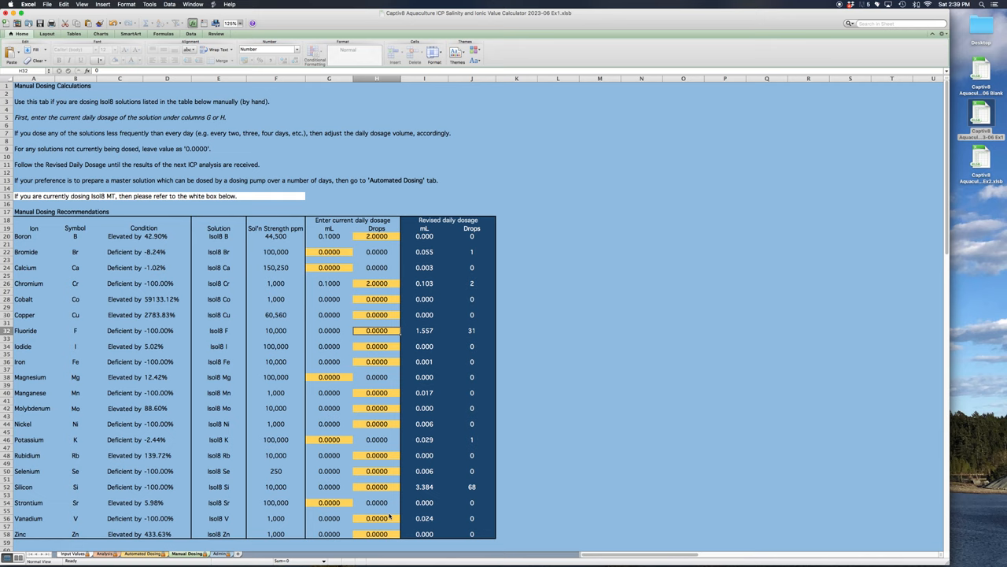
type("10")
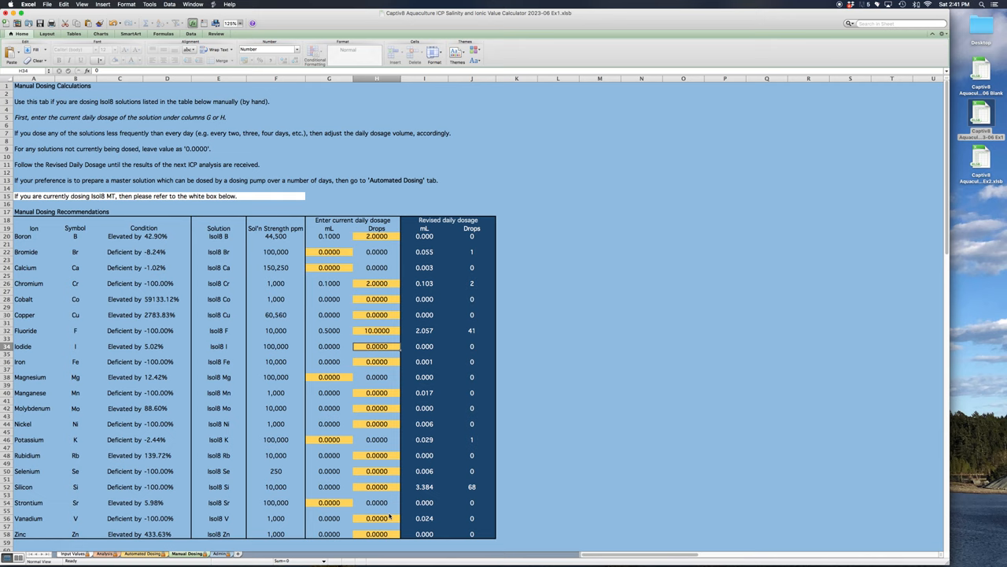
mouse_move(387, 528)
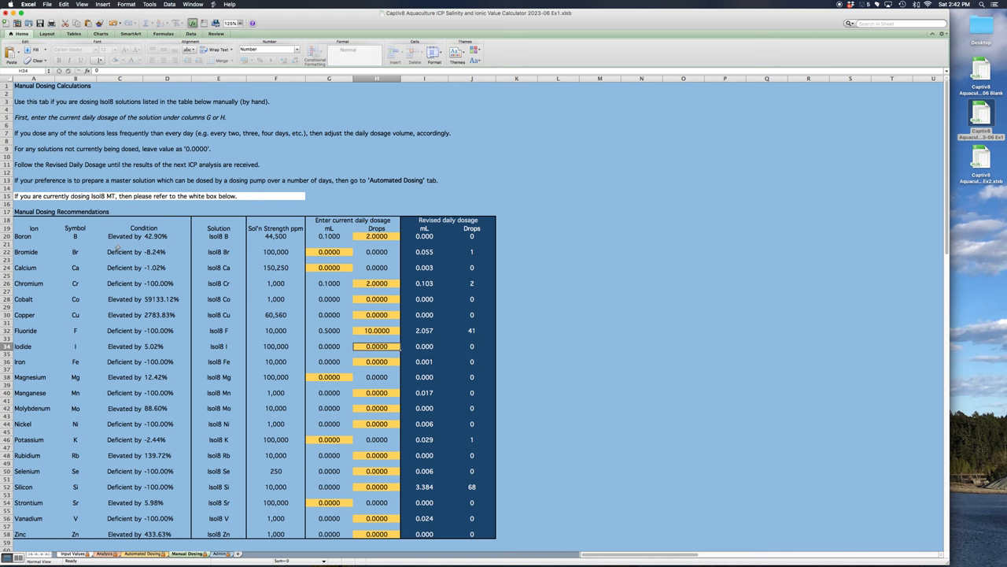
scroll("down", 3)
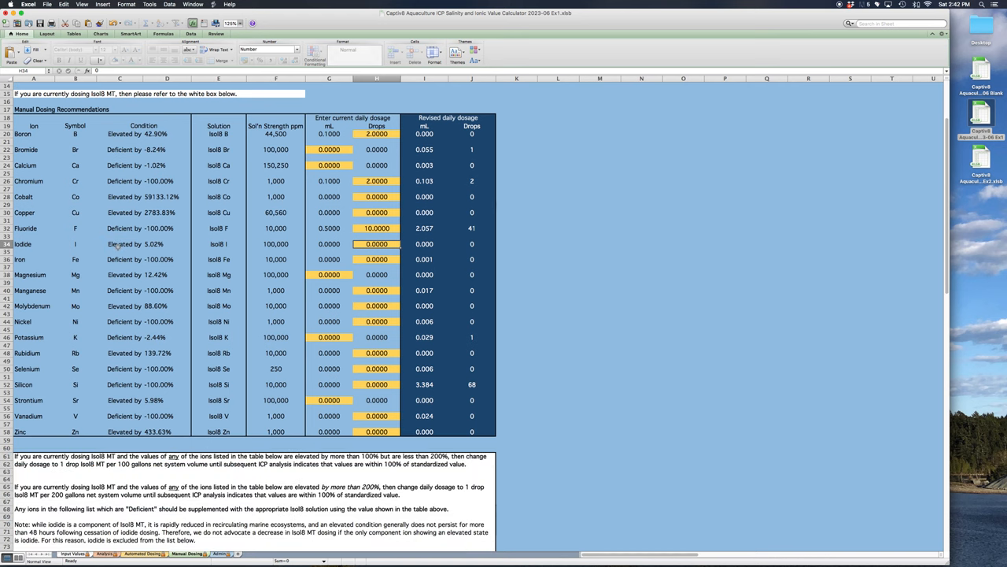
scroll("down", 3)
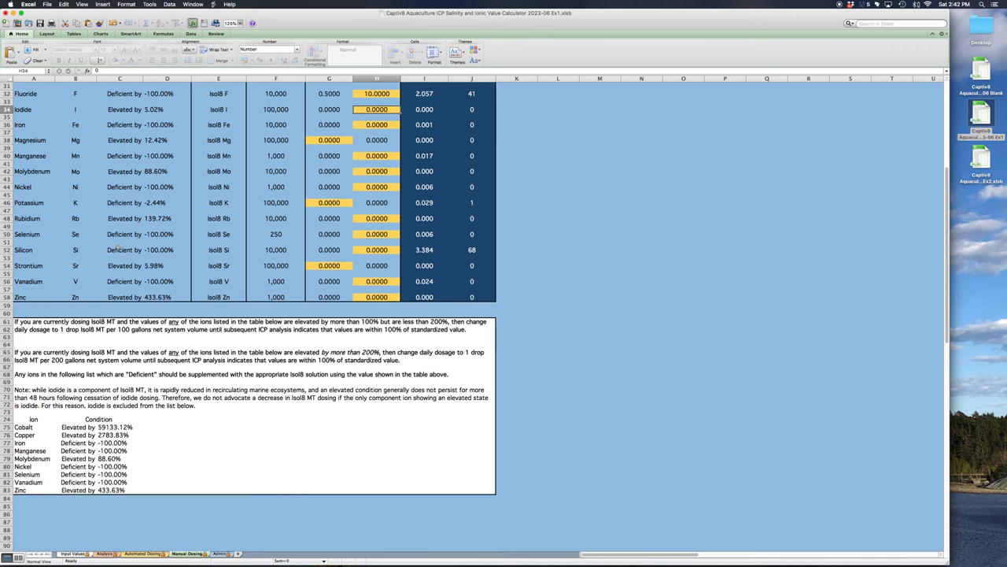
mouse_move(82, 402)
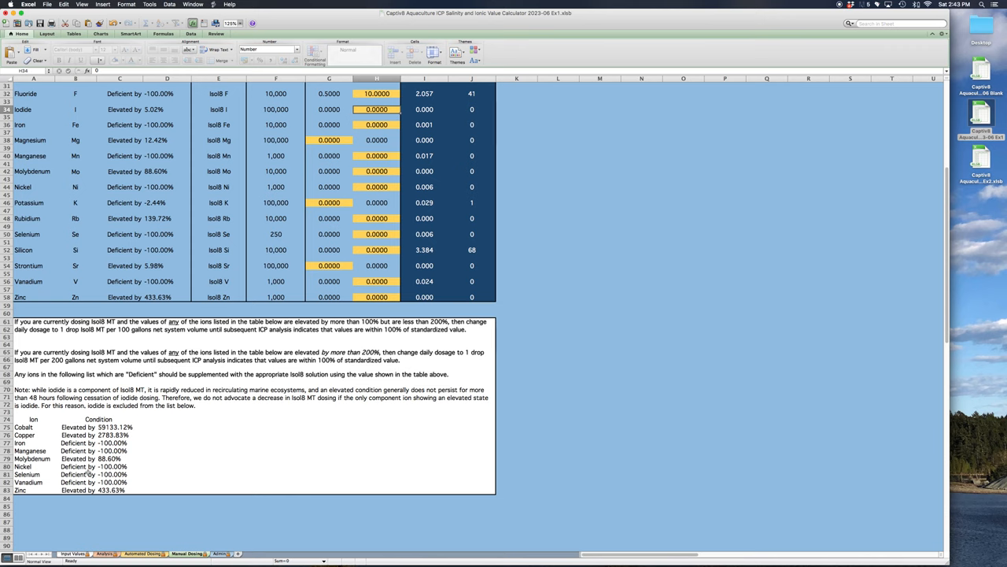
mouse_move(151, 460)
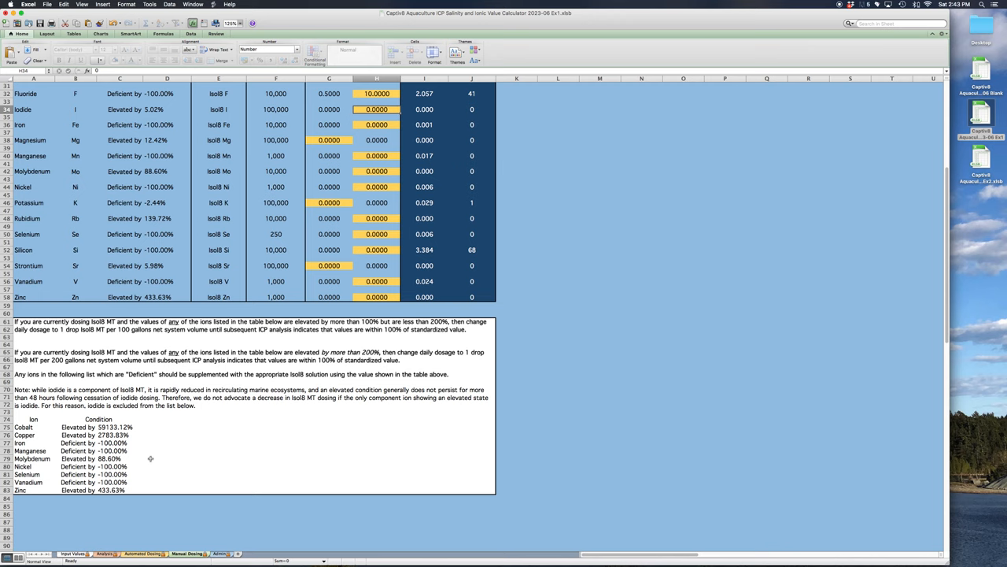
mouse_move(140, 485)
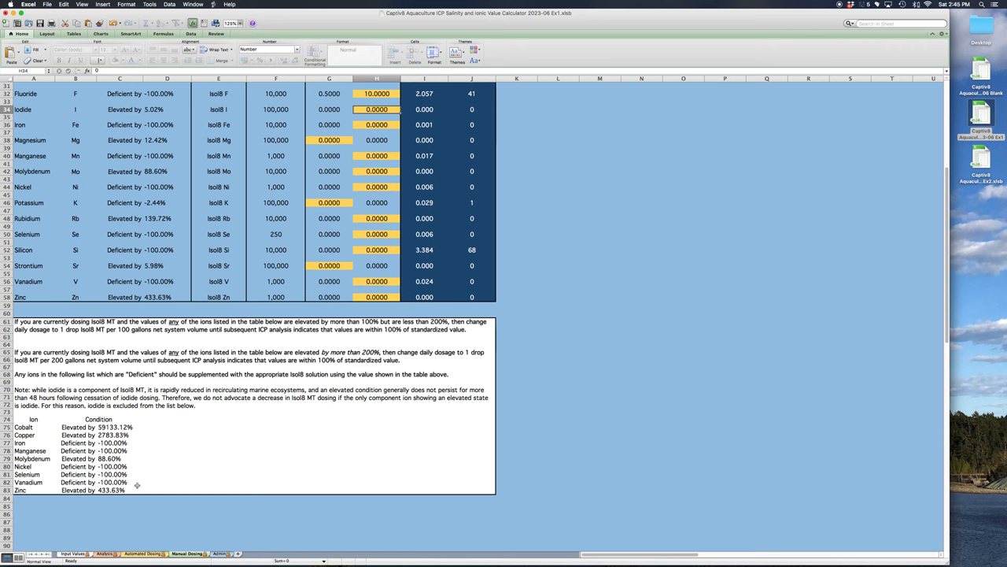
scroll("up", 3)
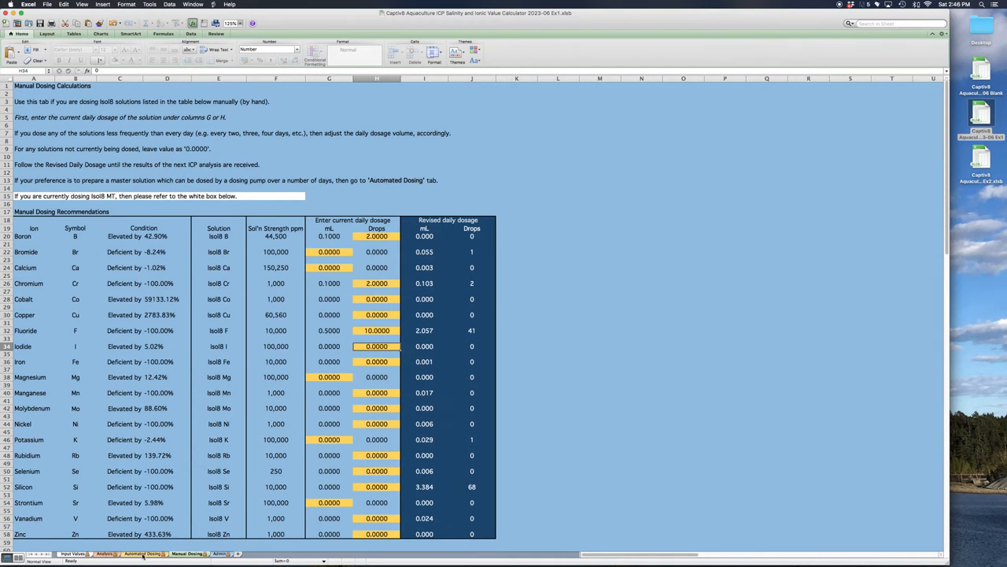
Show the Automated Dosing Calculator sheet with its 30-day master solution table
left_click(141, 554)
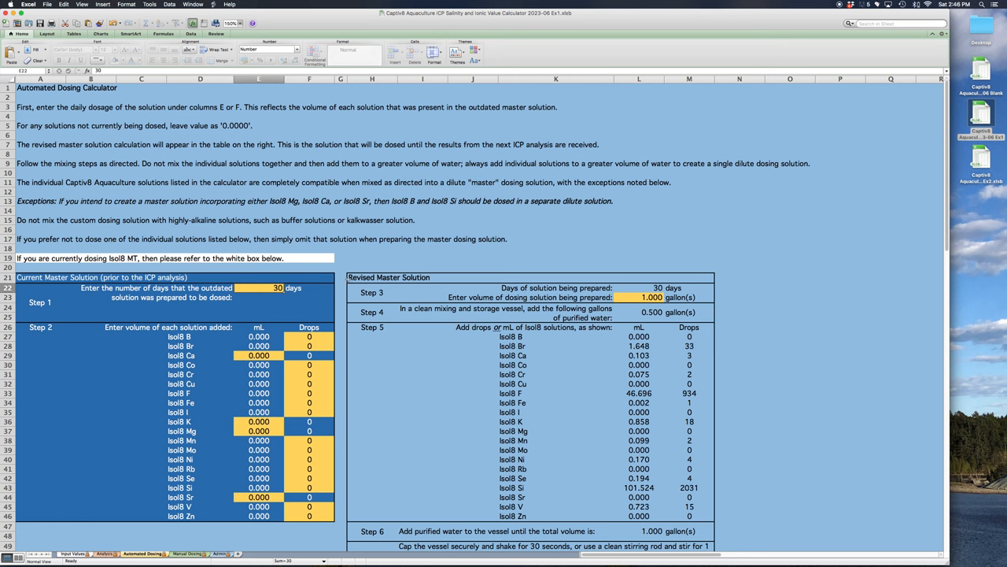
mouse_move(450, 277)
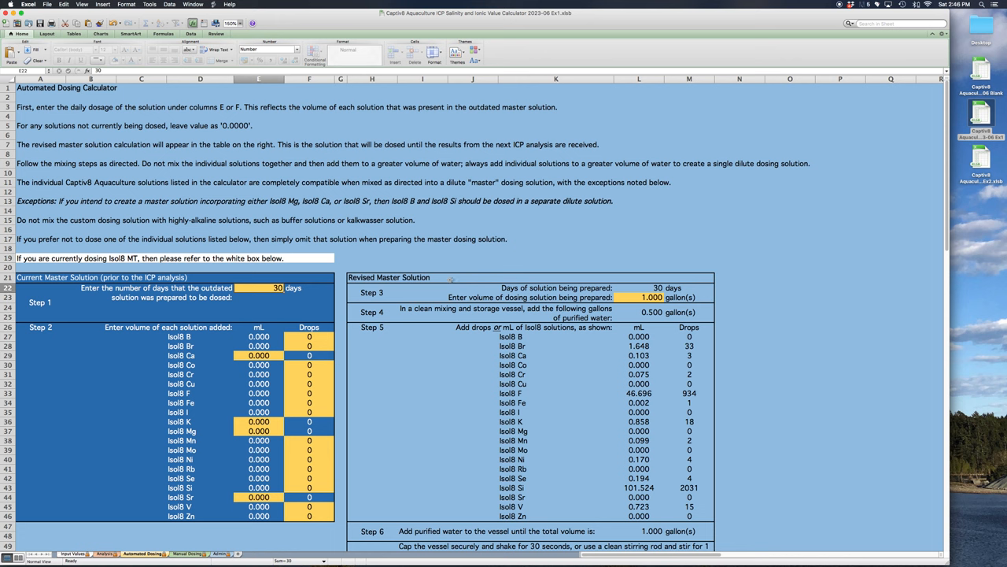
mouse_move(444, 277)
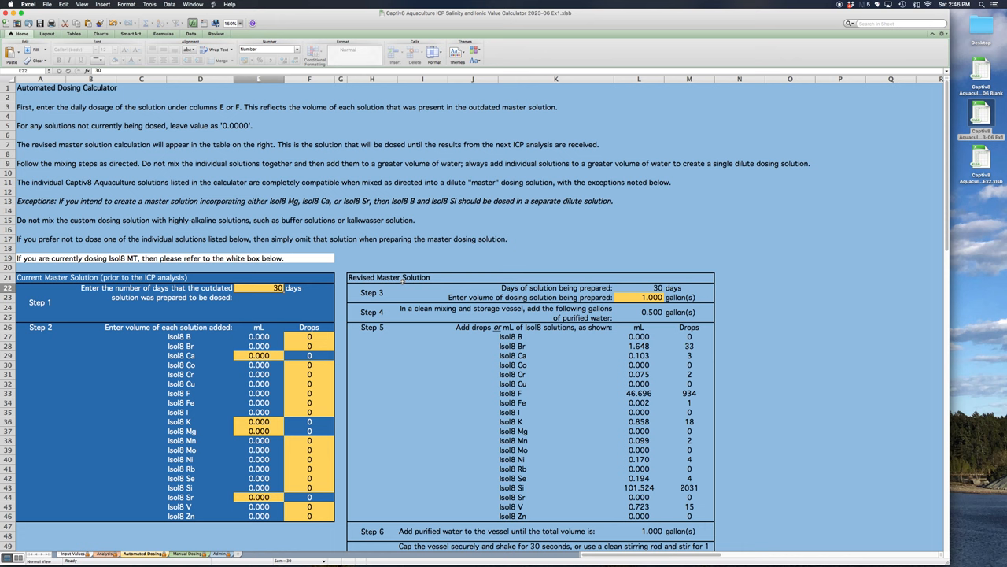
mouse_move(334, 368)
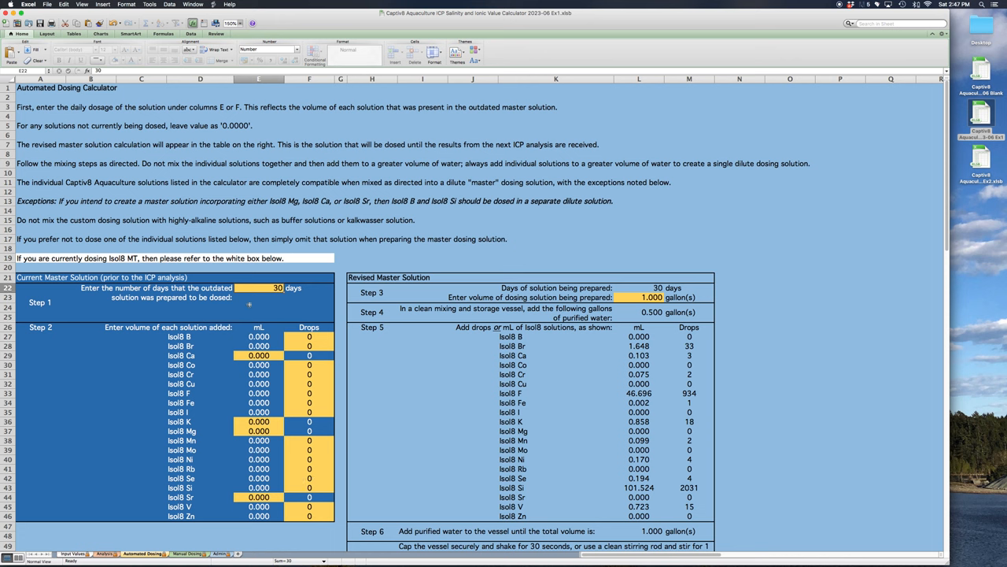
mouse_move(255, 288)
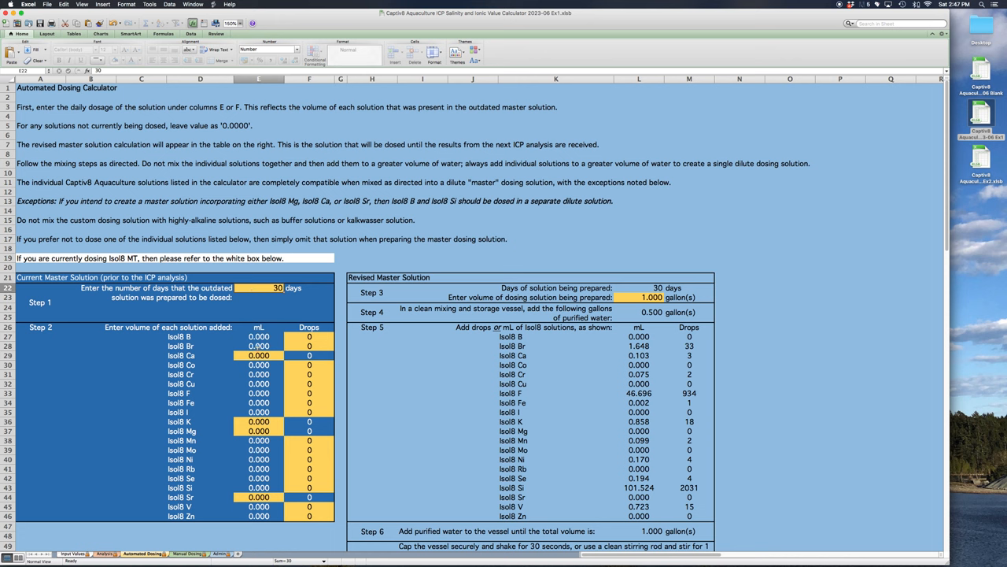
mouse_move(271, 287)
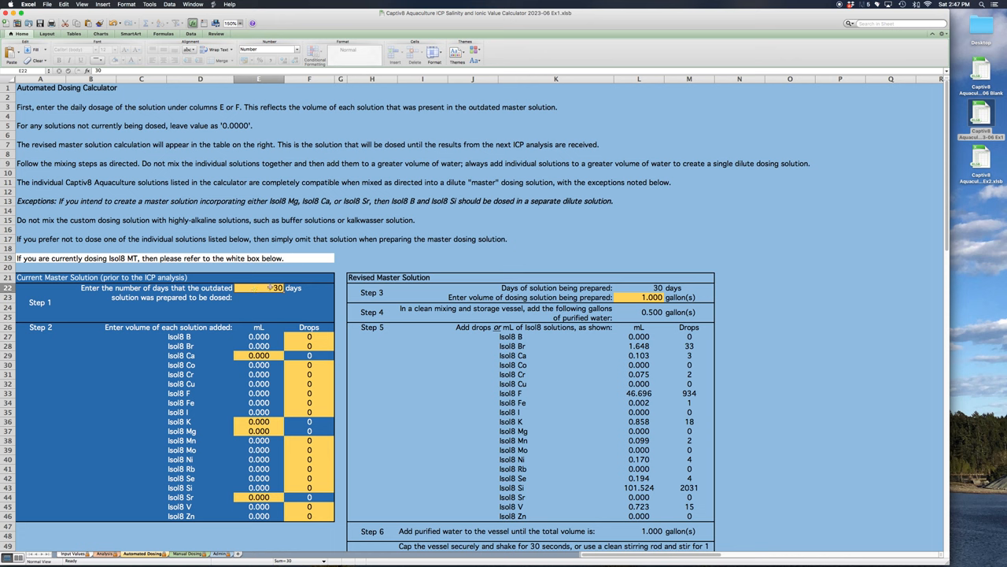
type("15")
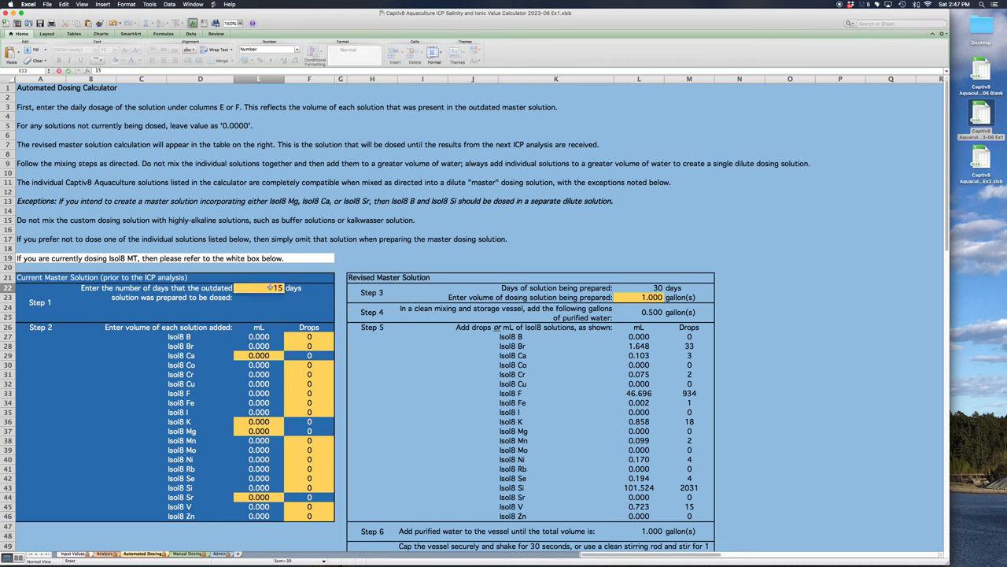
left_click(259, 354)
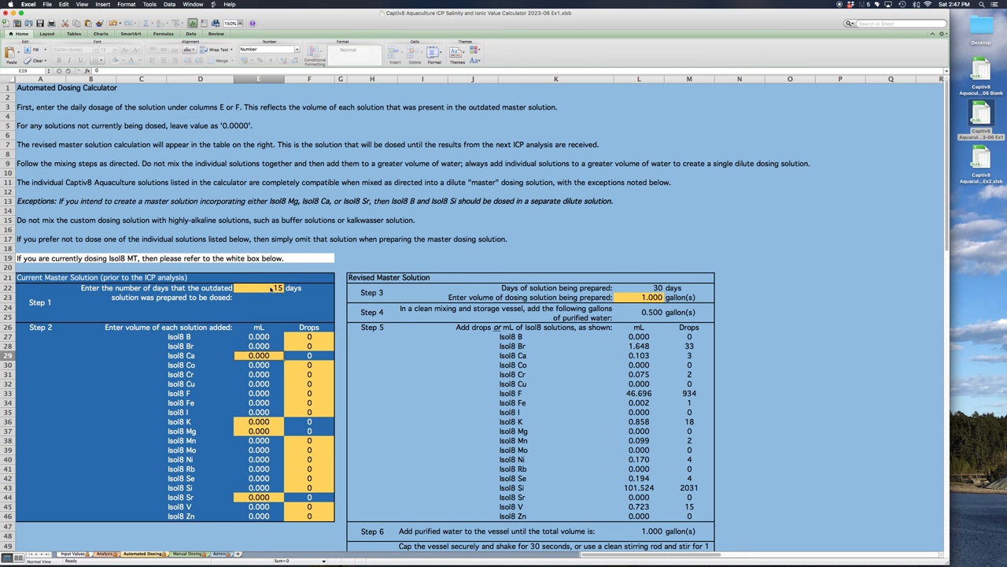
left_click(271, 287)
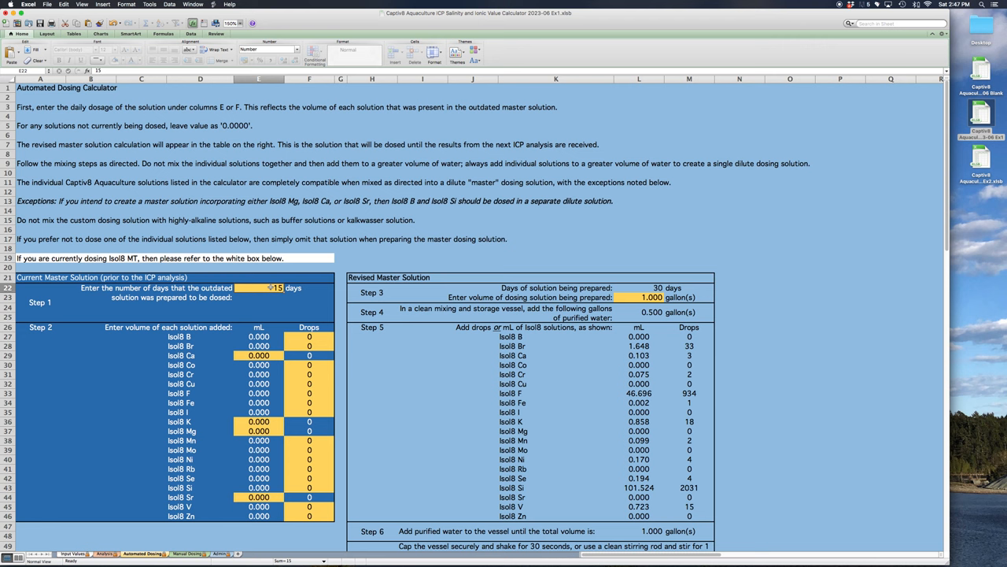
type("30.")
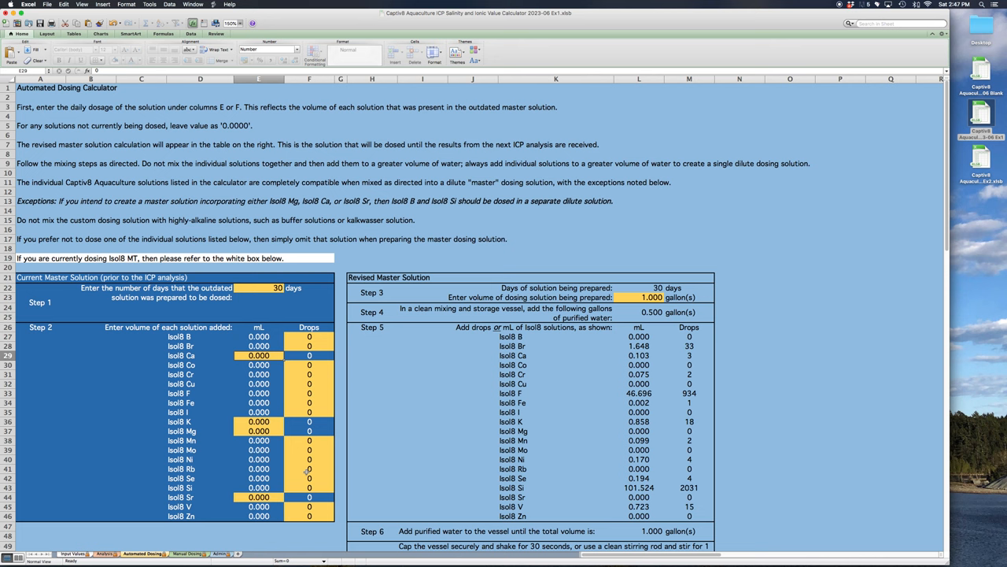
mouse_move(126, 379)
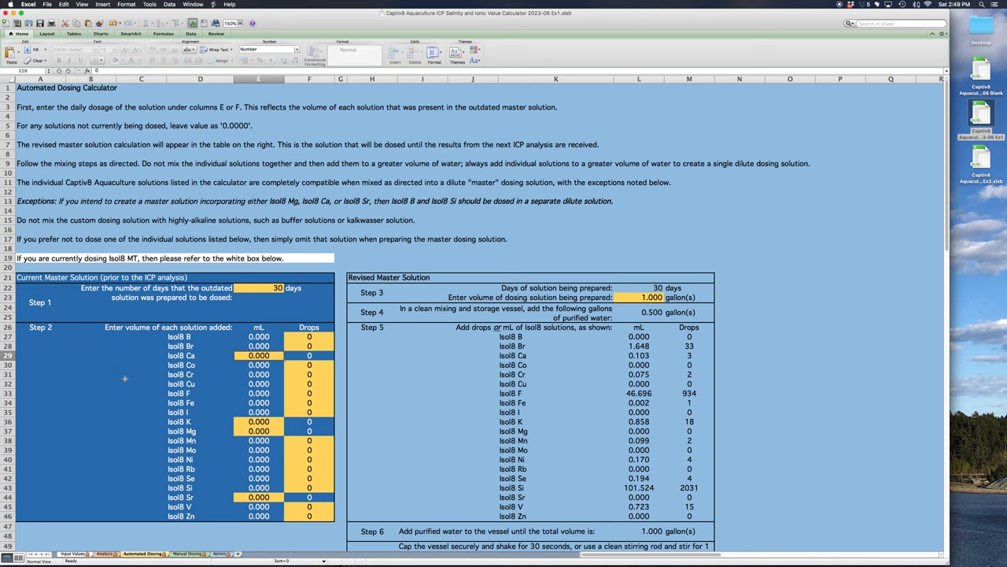
mouse_move(291, 354)
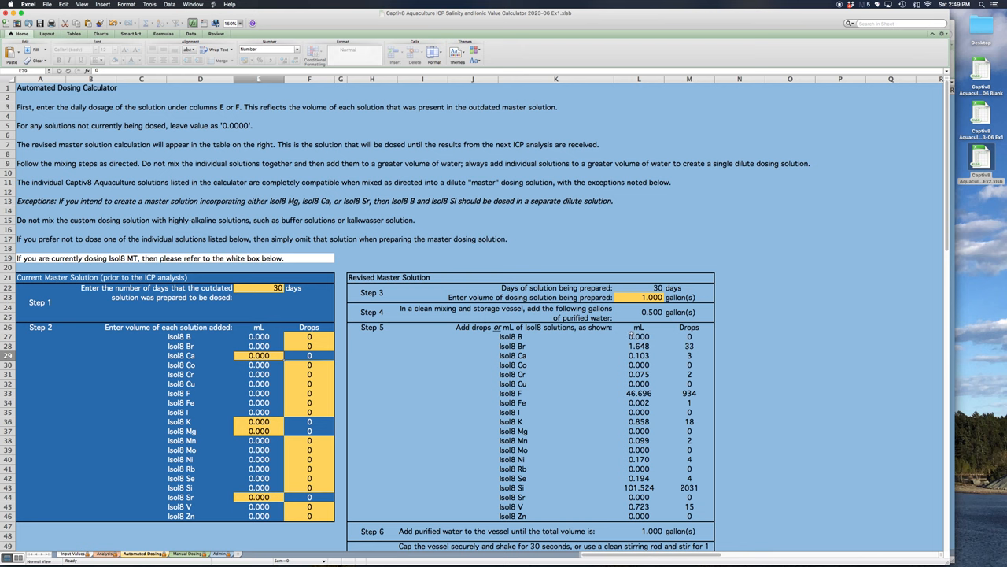
mouse_move(727, 18)
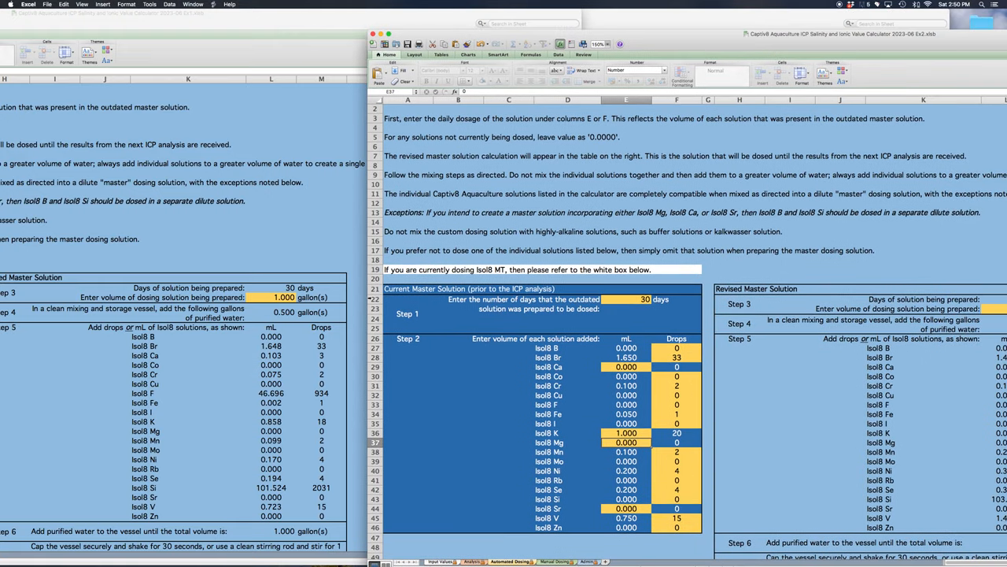
Bring the filled example workbook (IsolB B 0.500, IsolB Br 1.650) forward beside the blank one
left_click(677, 357)
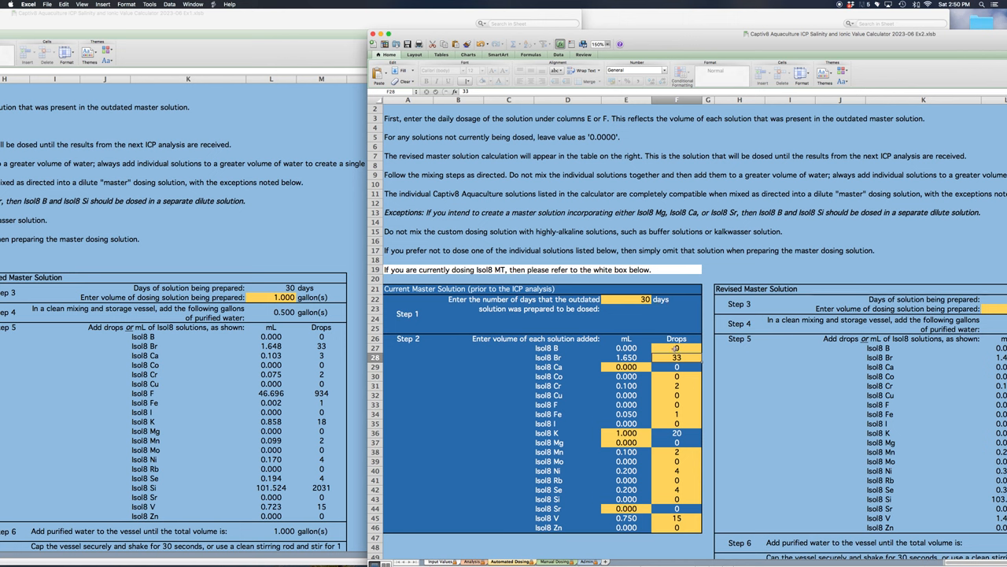
left_click(675, 349)
type("10")
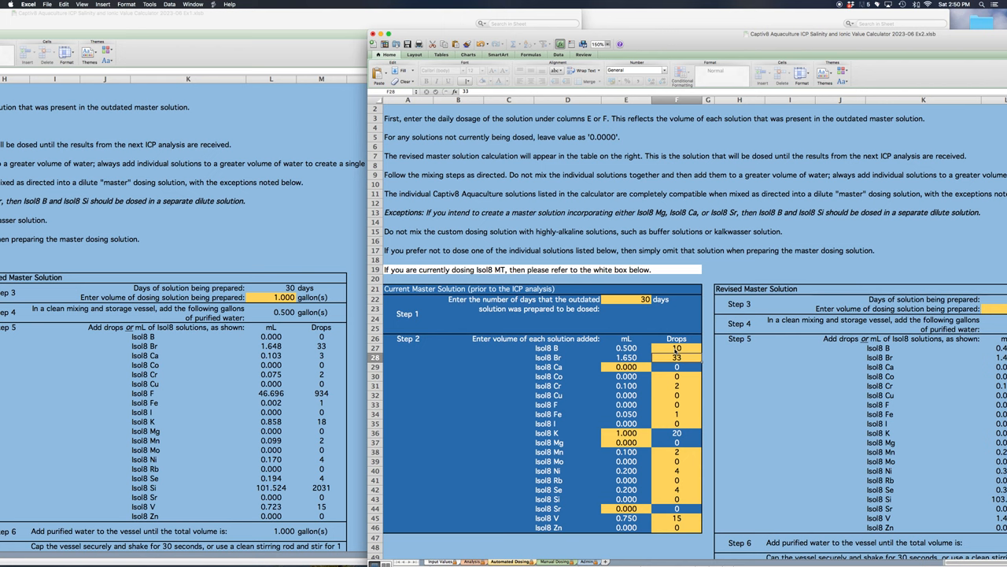
mouse_move(296, 363)
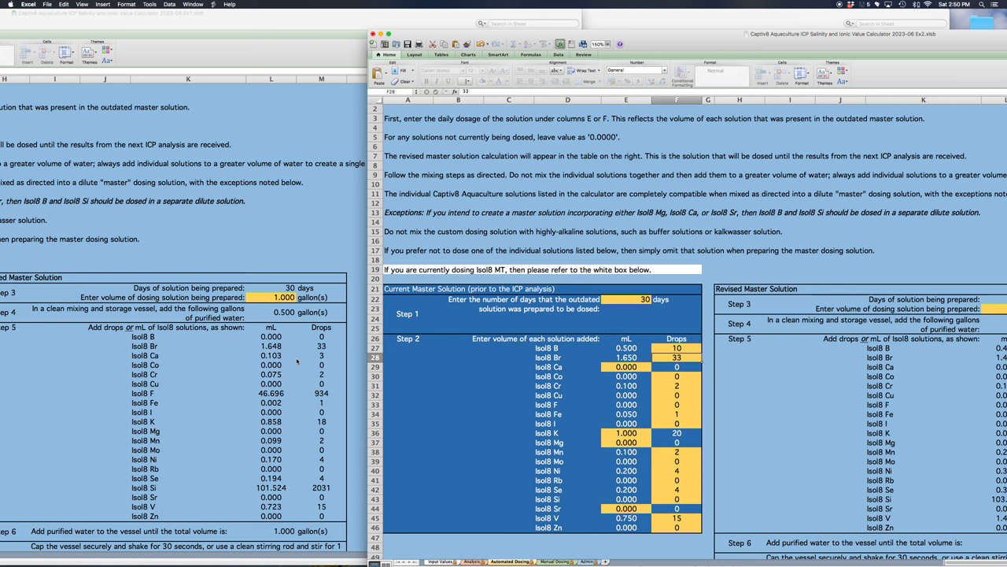
mouse_move(668, 47)
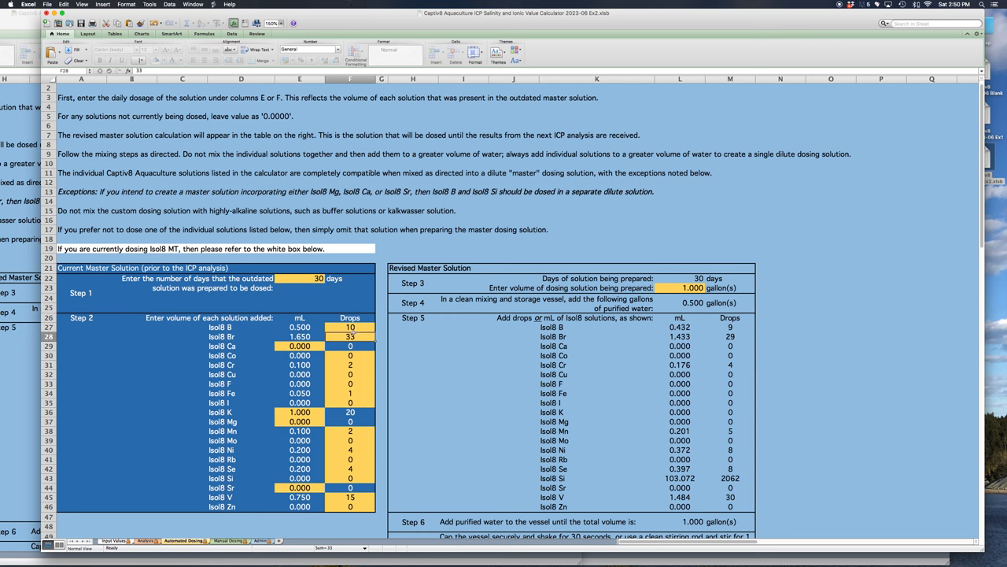
mouse_move(353, 420)
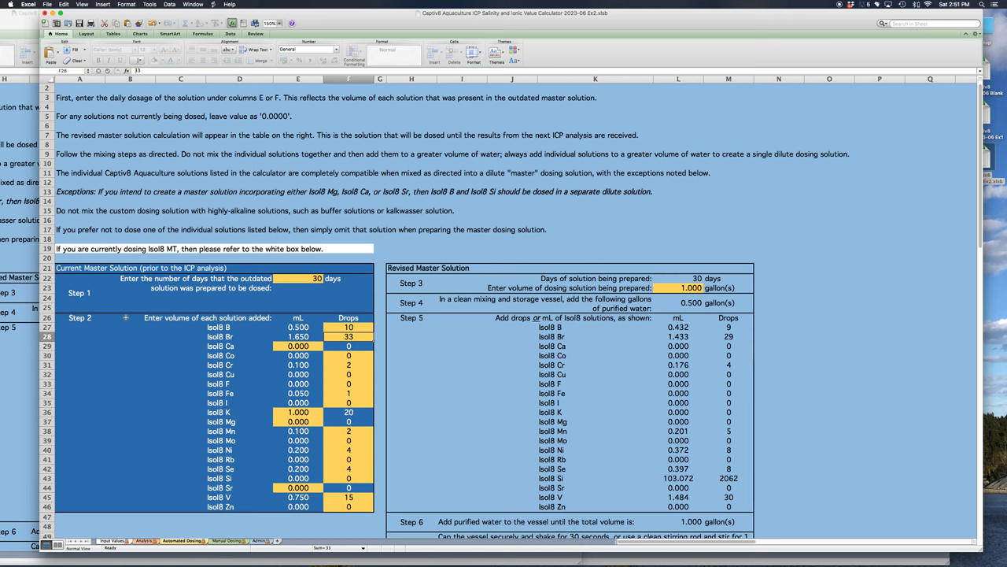
mouse_move(264, 332)
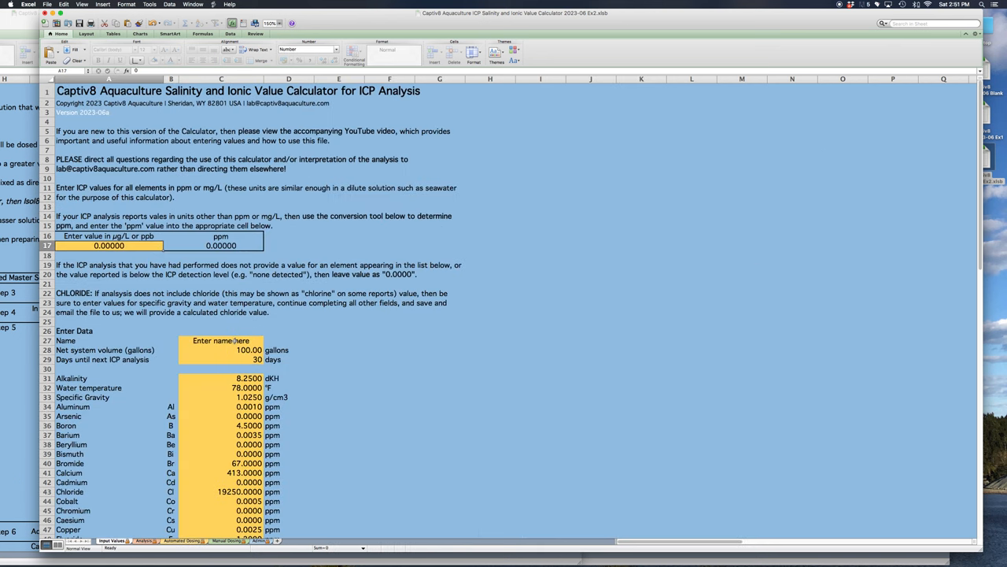
Review the example Analysis sheet's Enter Data values, then return to Automated Dosing
scroll("down", 3)
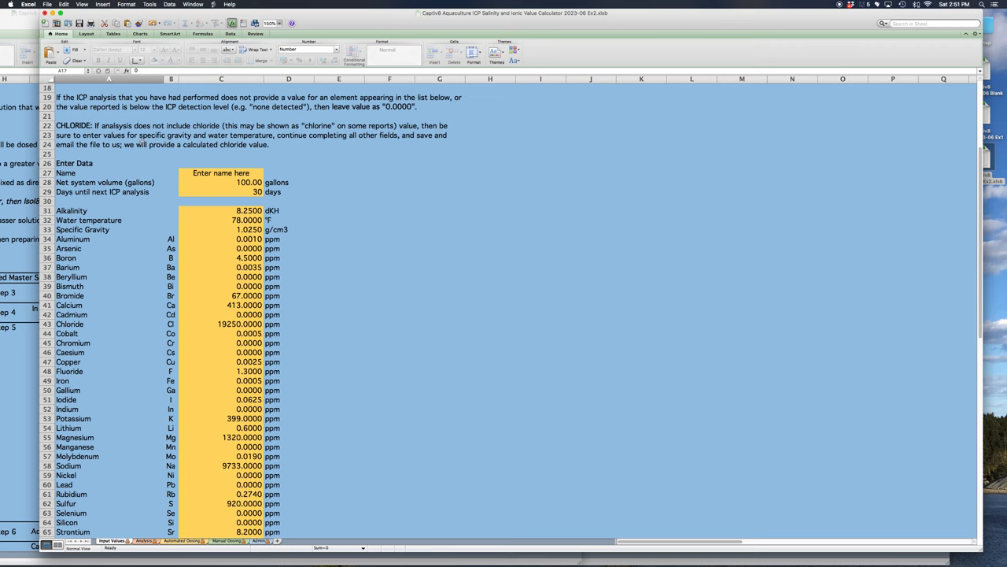
mouse_move(139, 13)
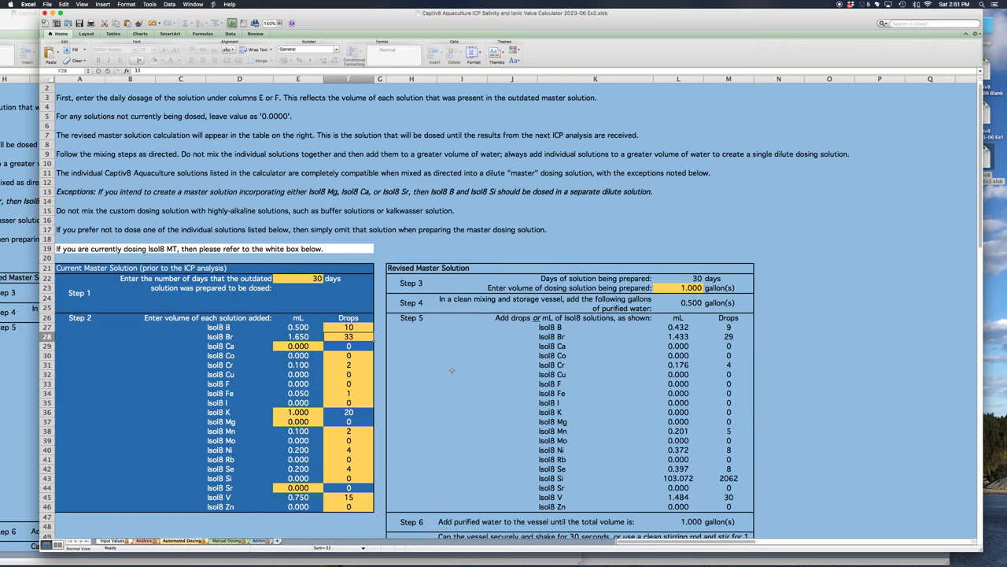
mouse_move(576, 348)
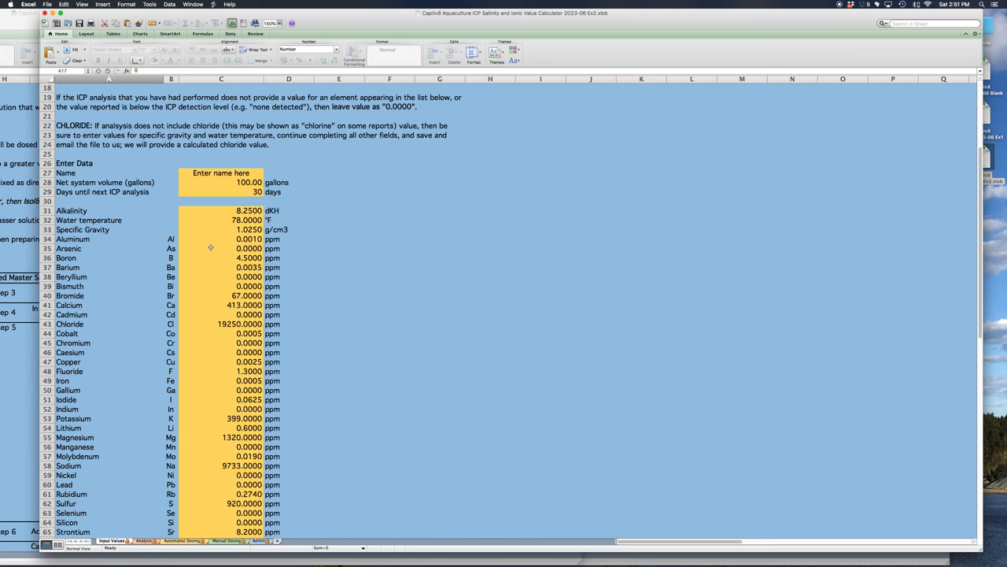
left_click(228, 192)
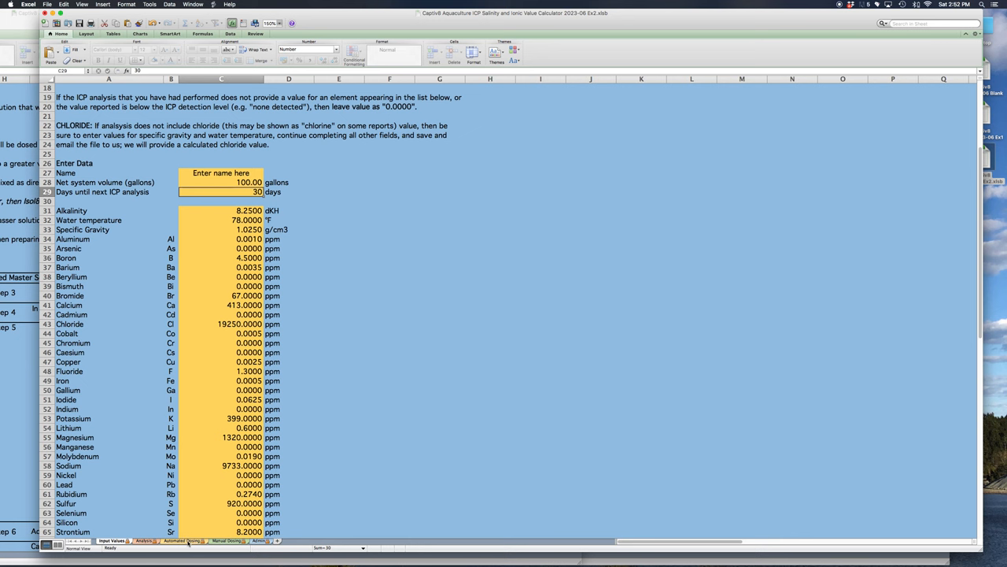
left_click(183, 541)
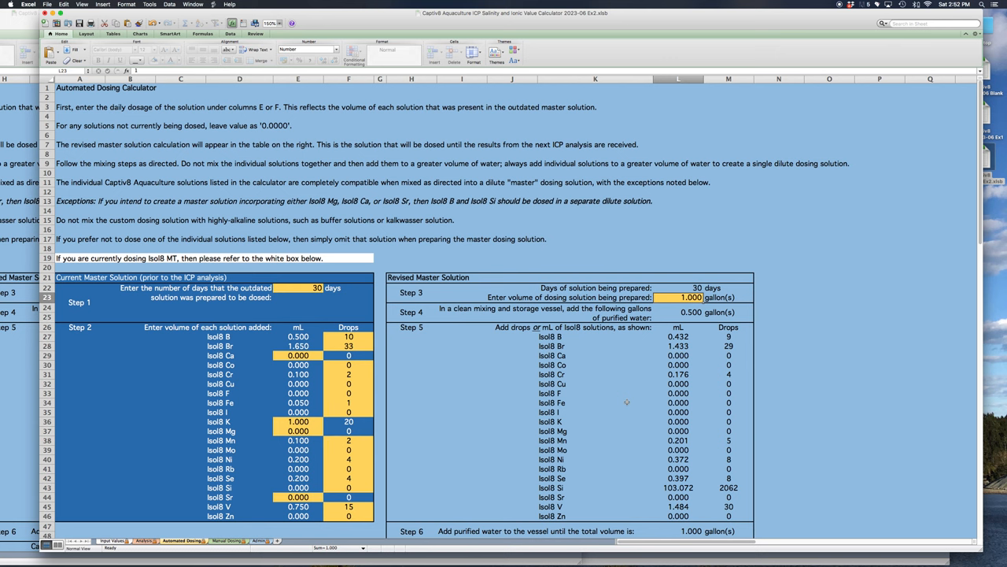
Scroll through the Automated Dosing notes, then return to the Input Values sheet showing 100.00 gallons and alkalinity 8.2500
scroll("down", 3)
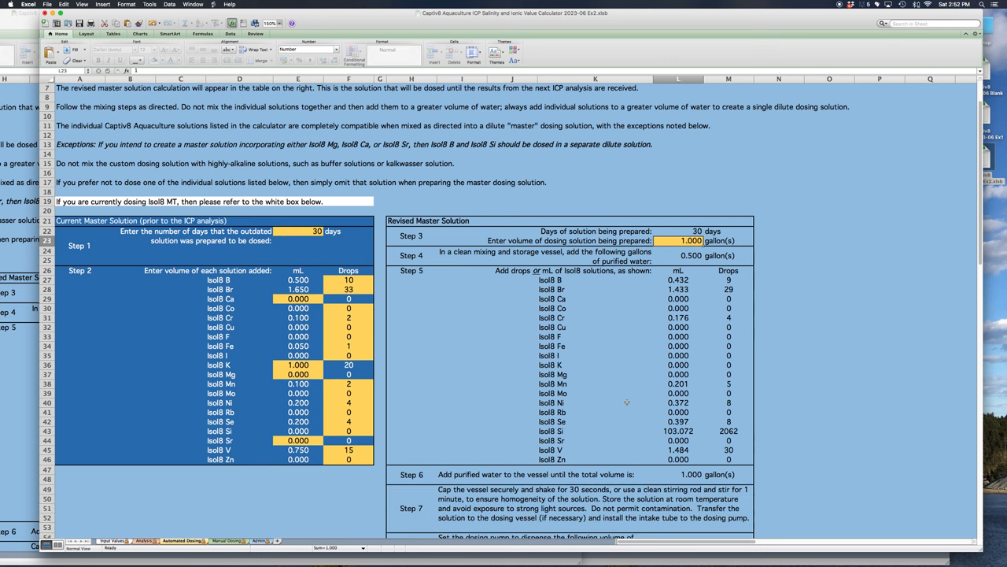
scroll("down", 3)
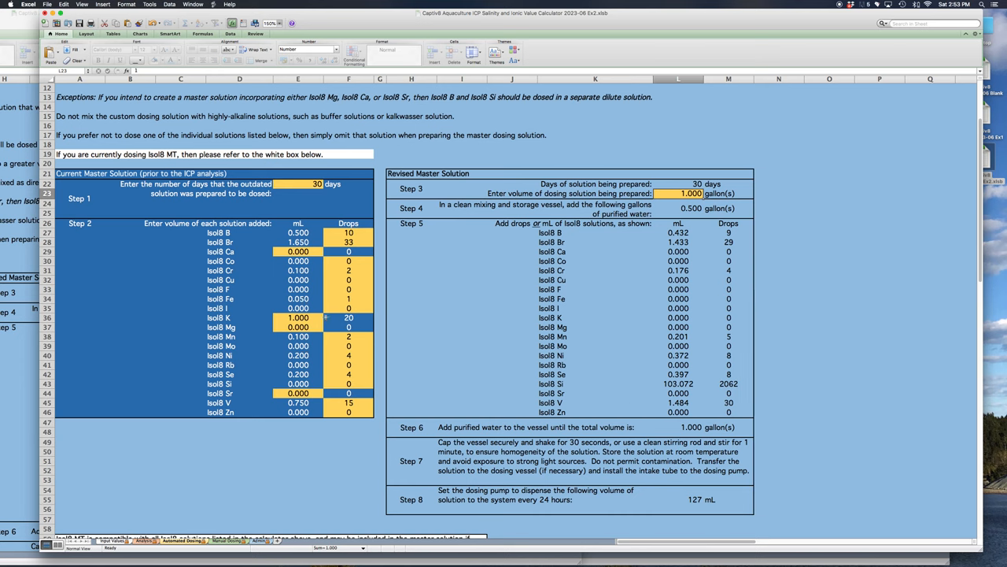
scroll("down", 3)
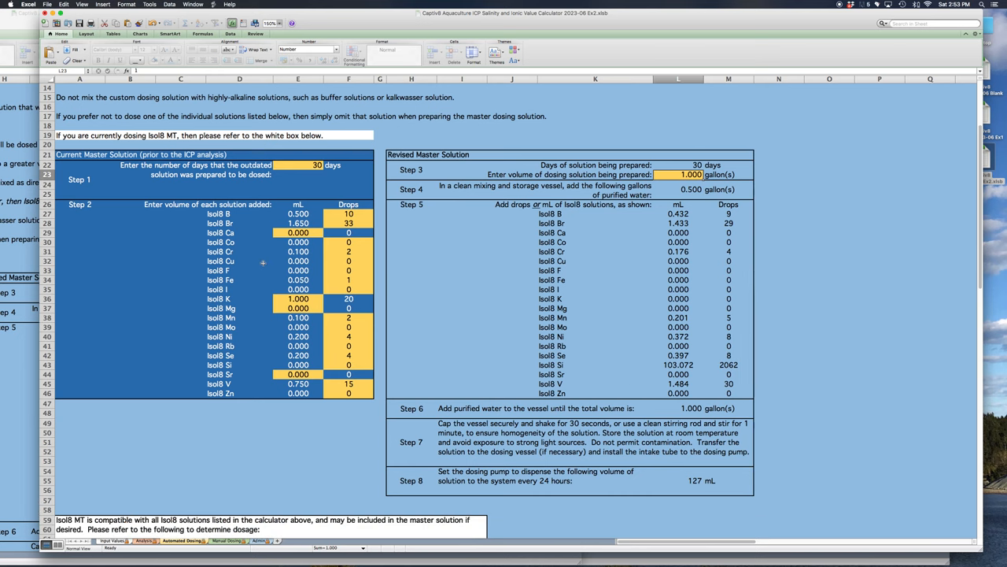
scroll("down", 3)
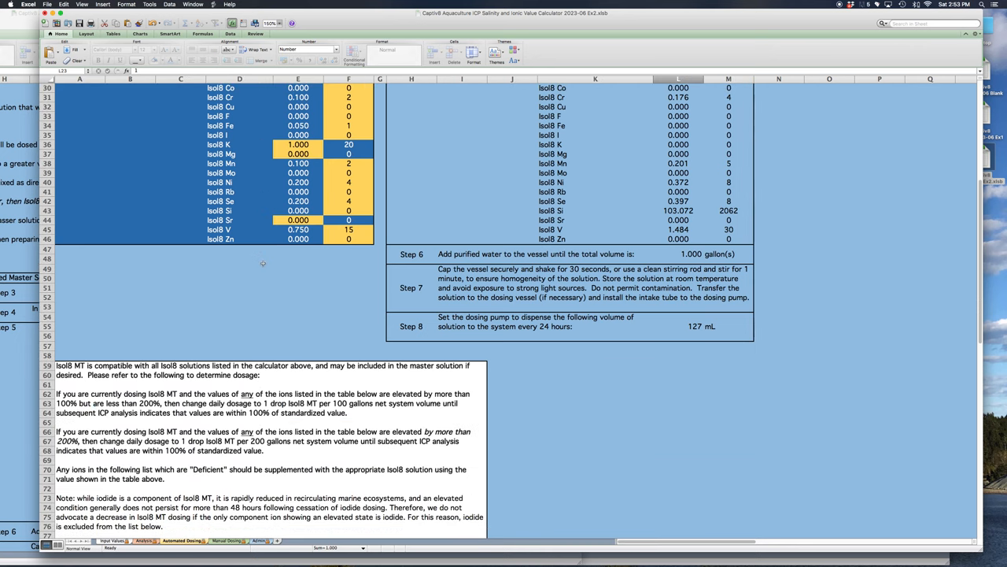
scroll("down", 3)
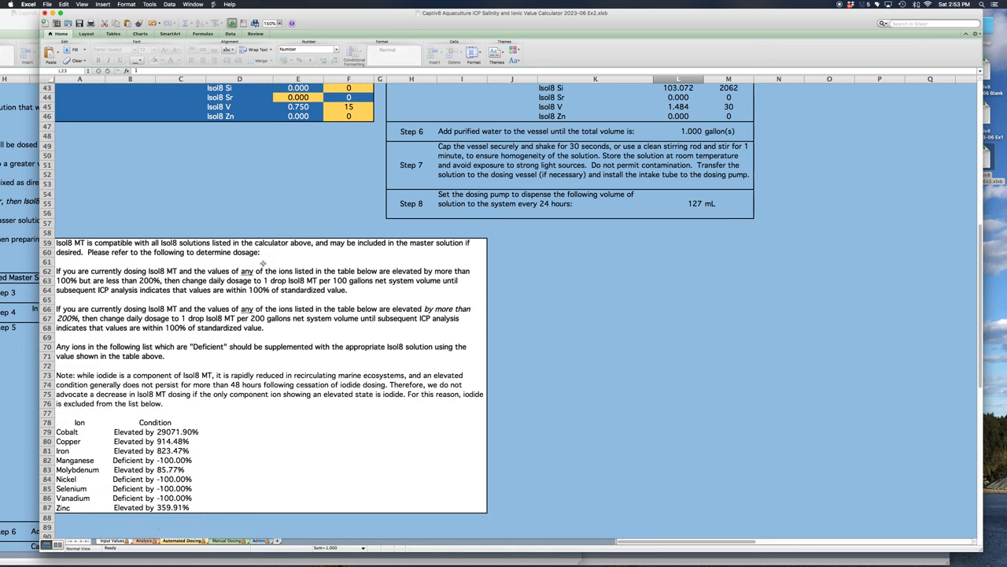
mouse_move(198, 362)
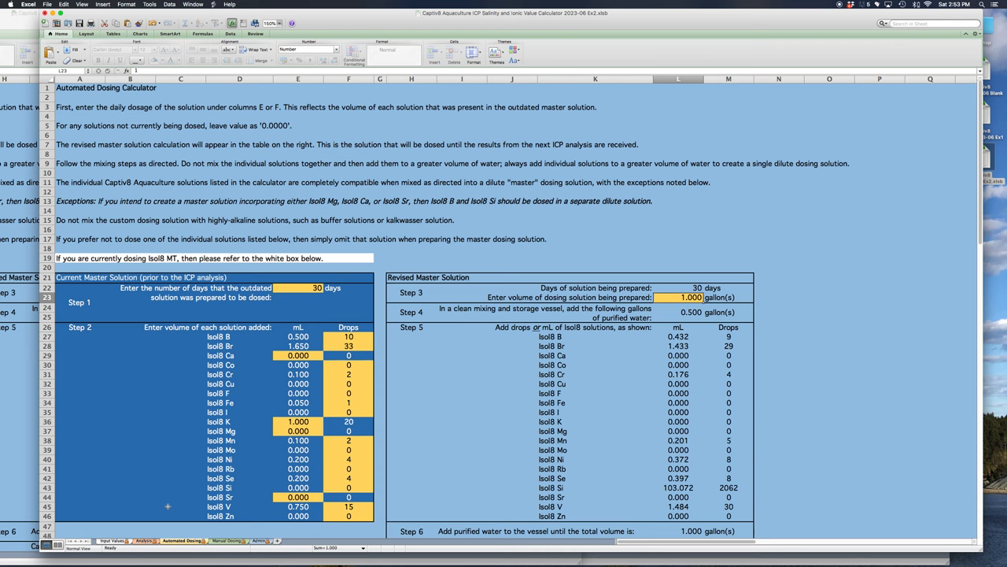
left_click(110, 542)
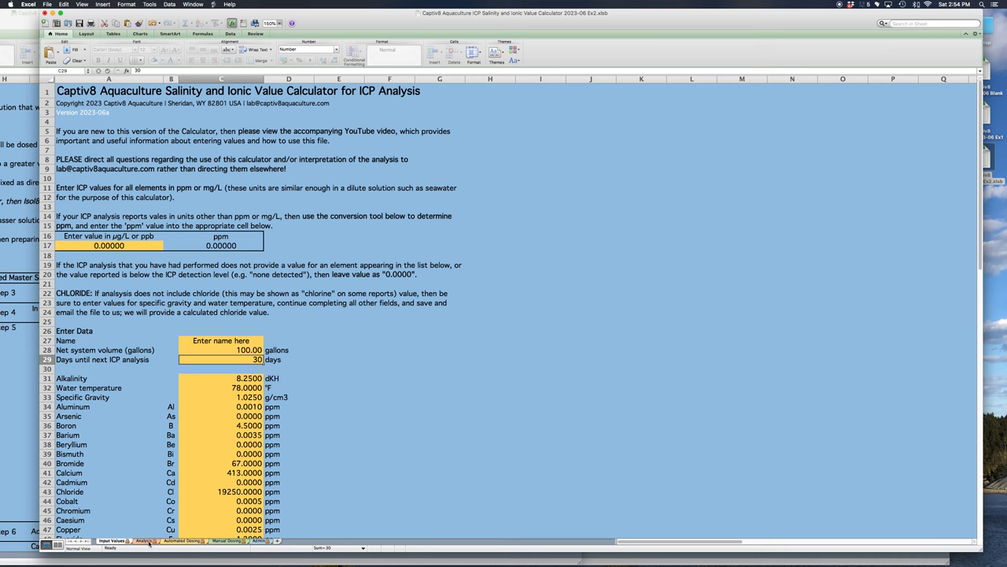
Review the Analysis sheet's condition table, e.g. Aluminum elevated by 27.44%, scrolling through the ions
left_click(142, 541)
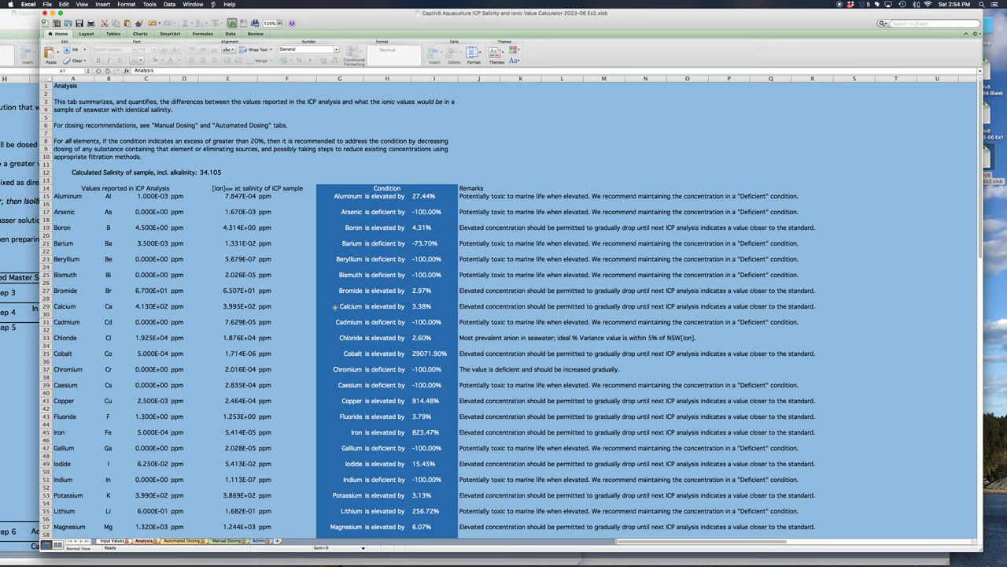
mouse_move(333, 306)
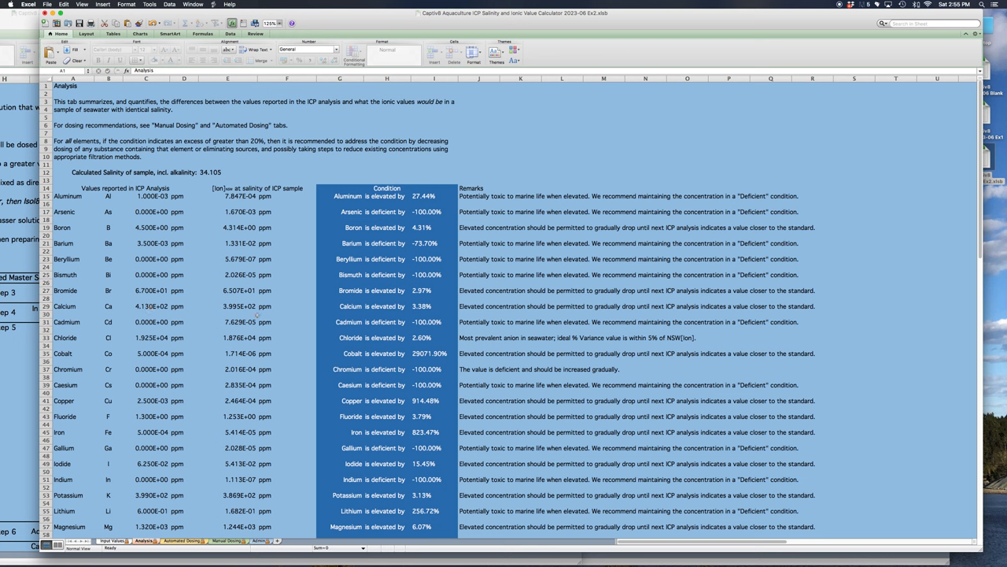
mouse_move(257, 309)
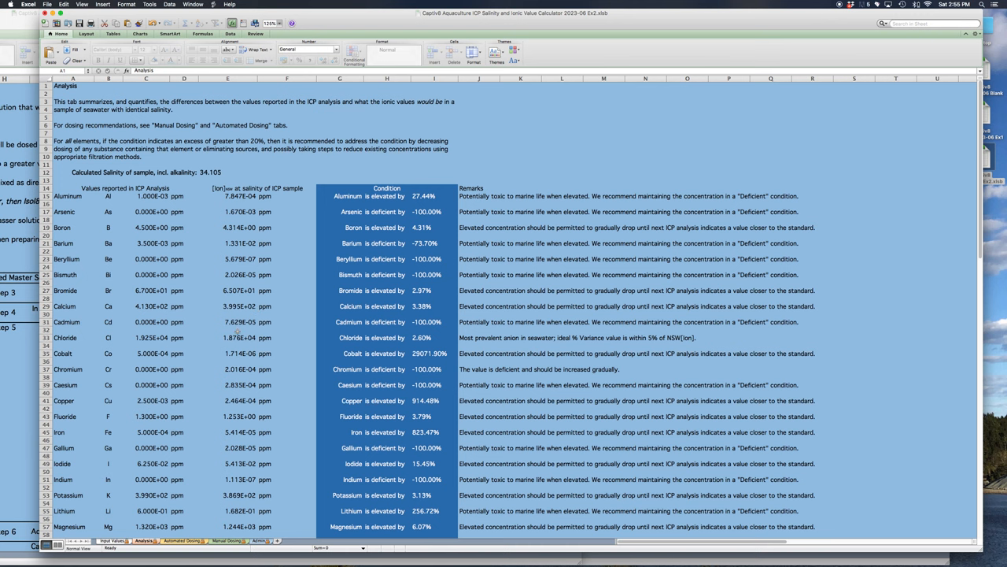
scroll("down", 3)
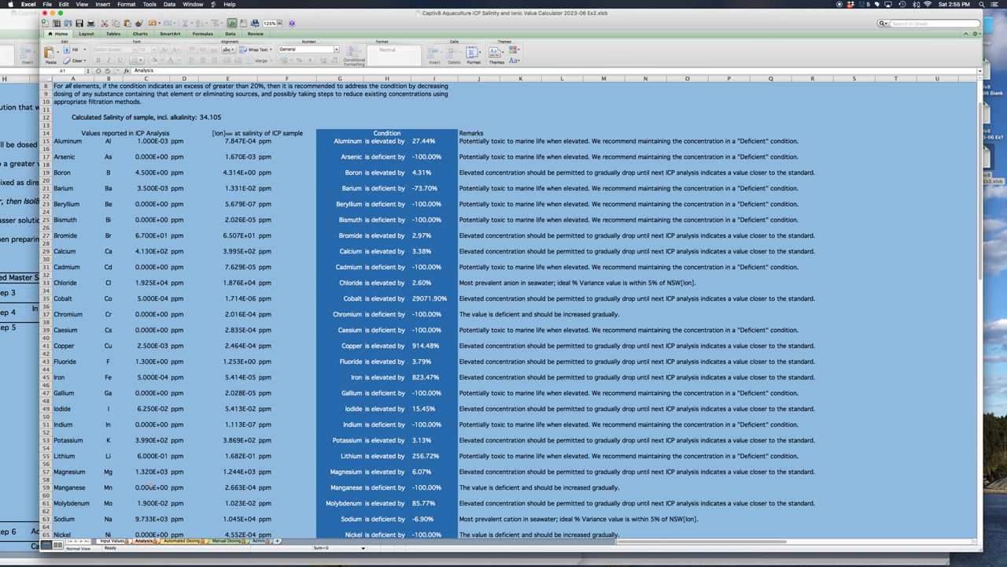
scroll("down", 3)
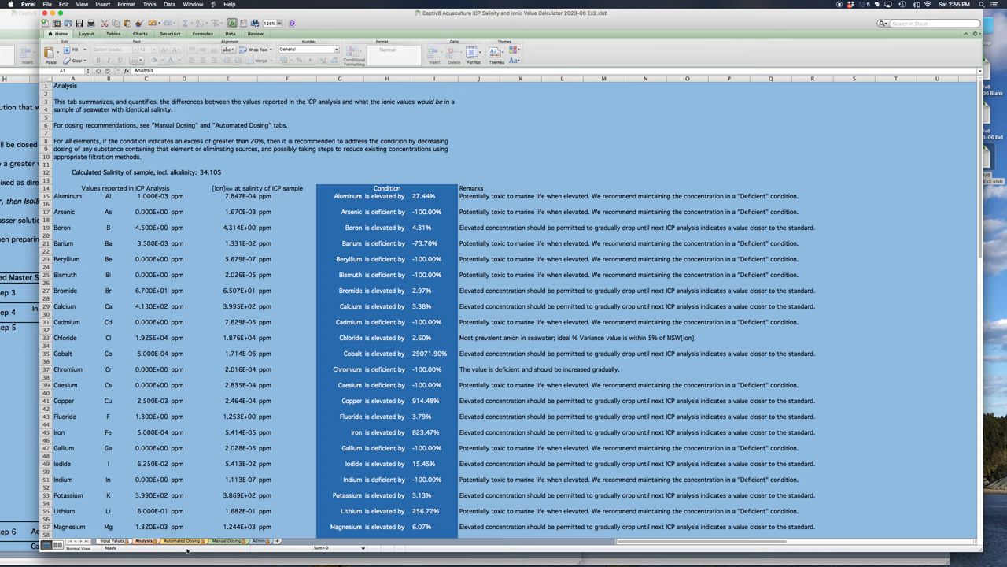
Return to the Automated Dosing Calculator with current volumes like IsolB Br 1.650
left_click(179, 538)
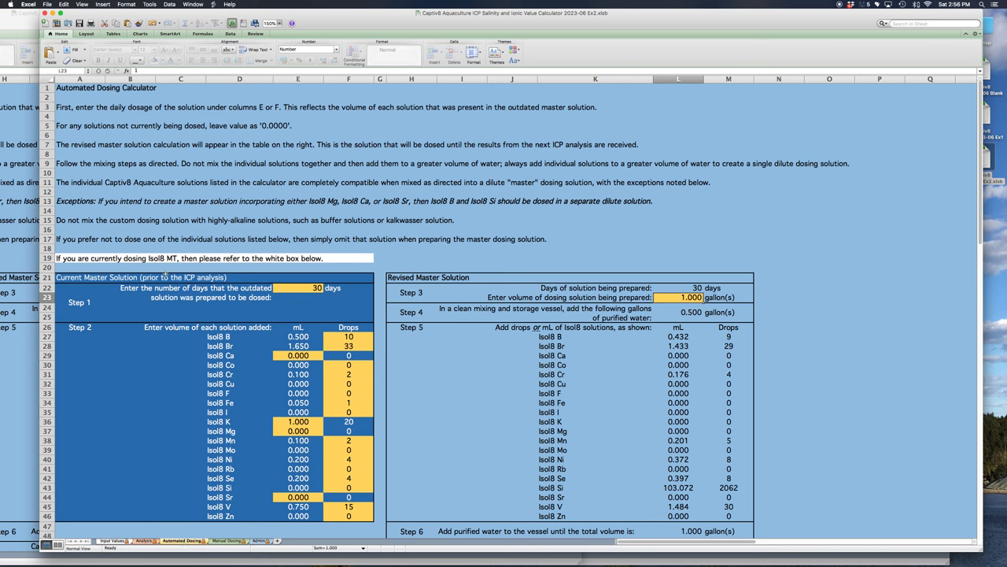
mouse_move(480, 394)
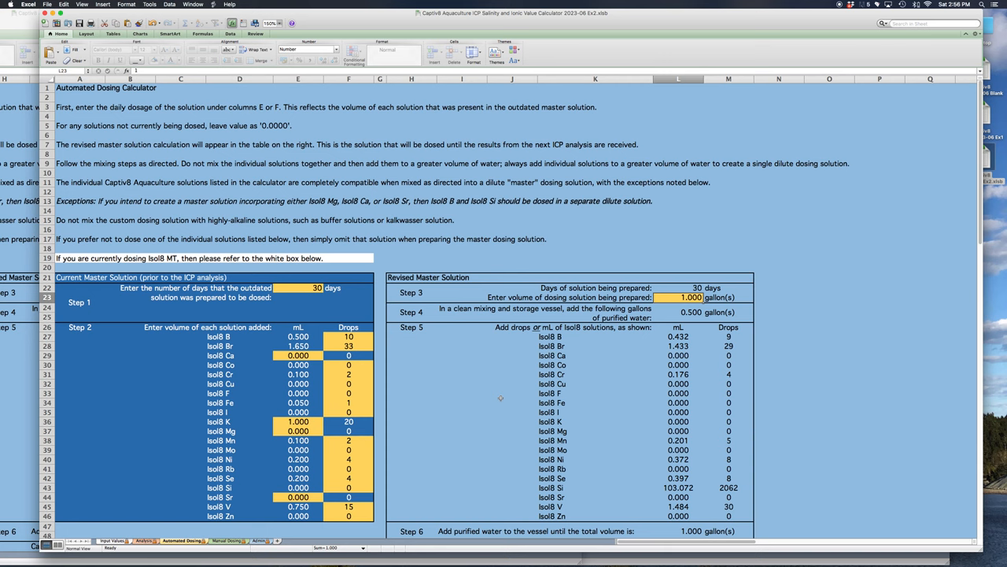
mouse_move(266, 487)
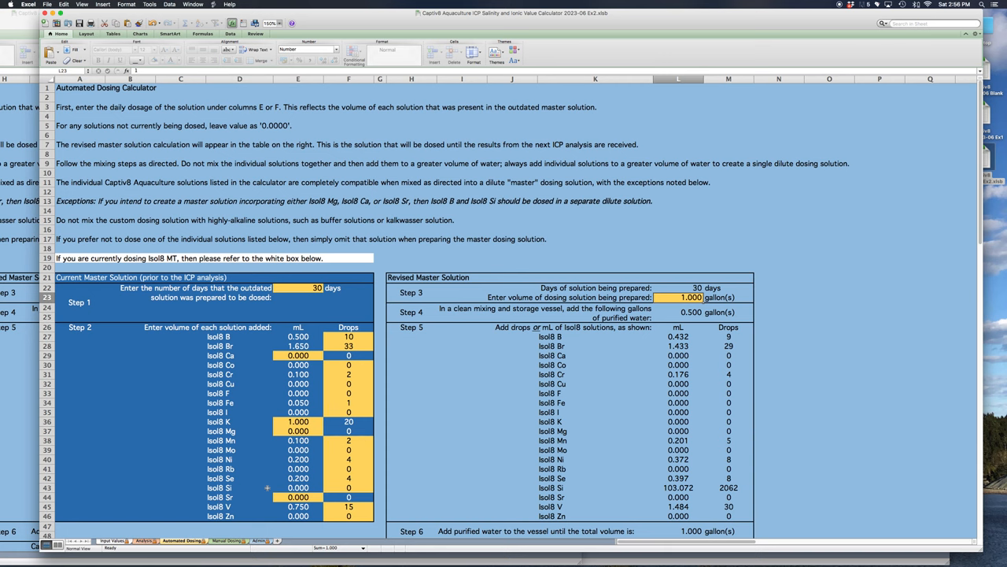
Review the Manual Dosing recommendations table, ending on the intentionally blank final sheet
left_click(227, 541)
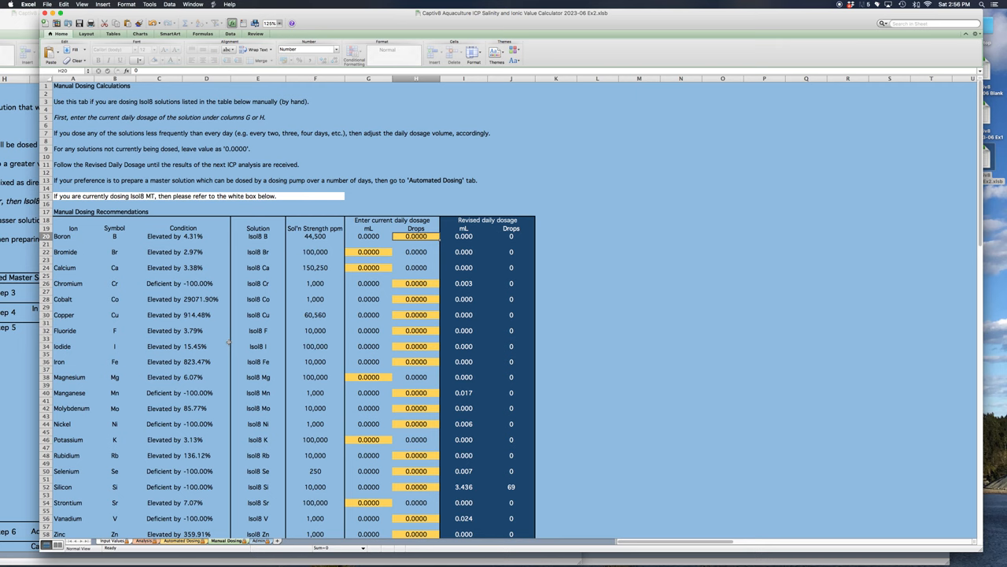
mouse_move(146, 289)
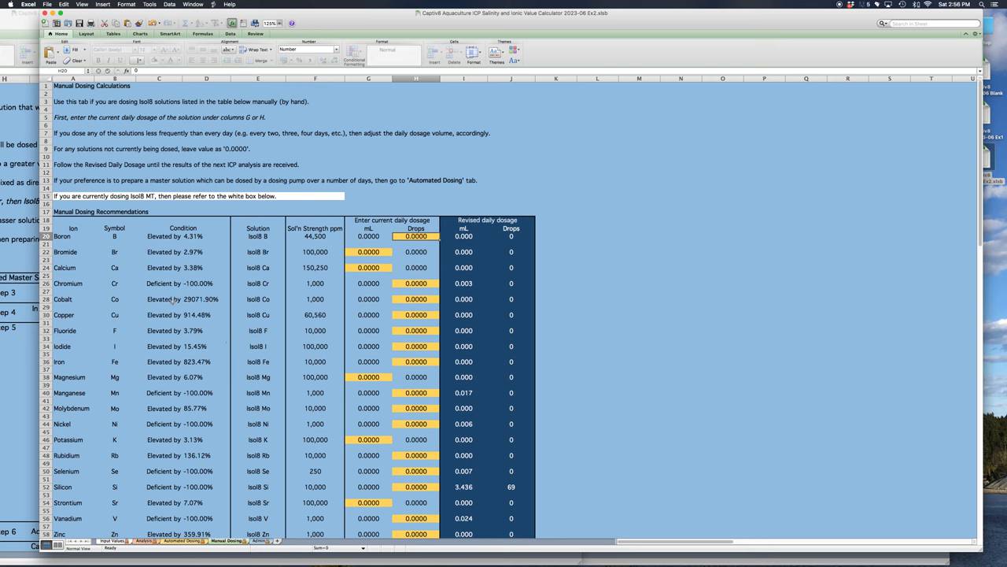
mouse_move(201, 299)
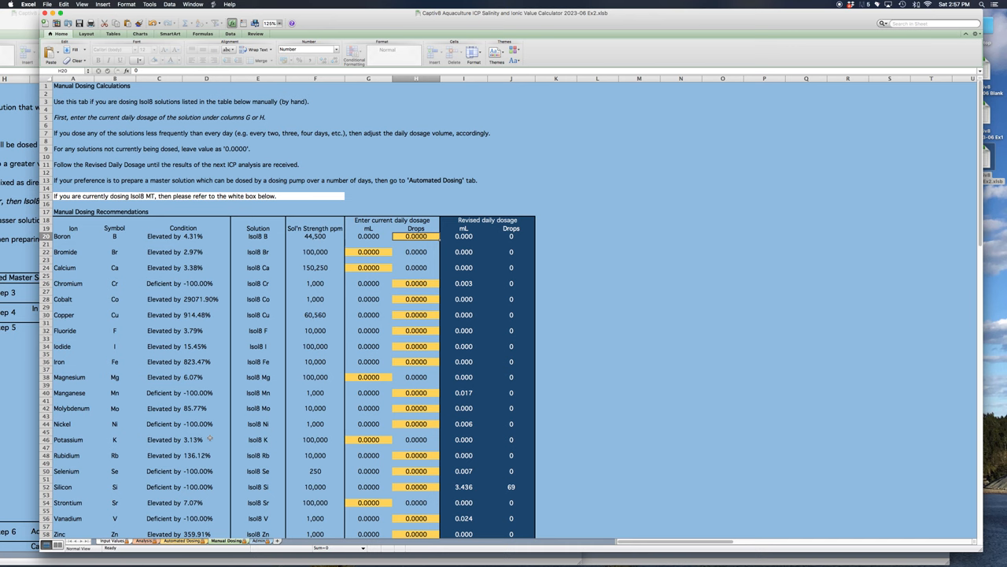
scroll("down", 3)
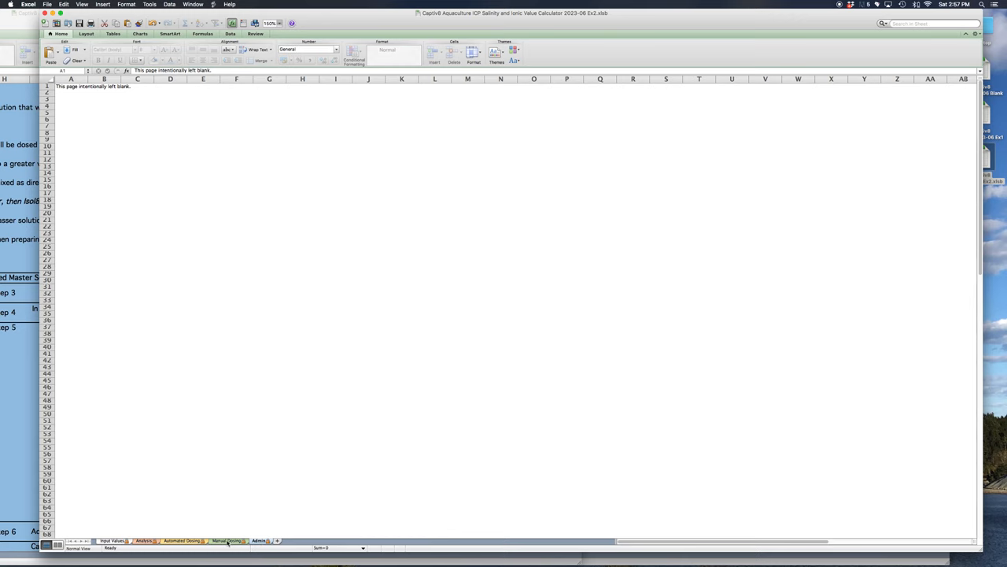
left_click(142, 538)
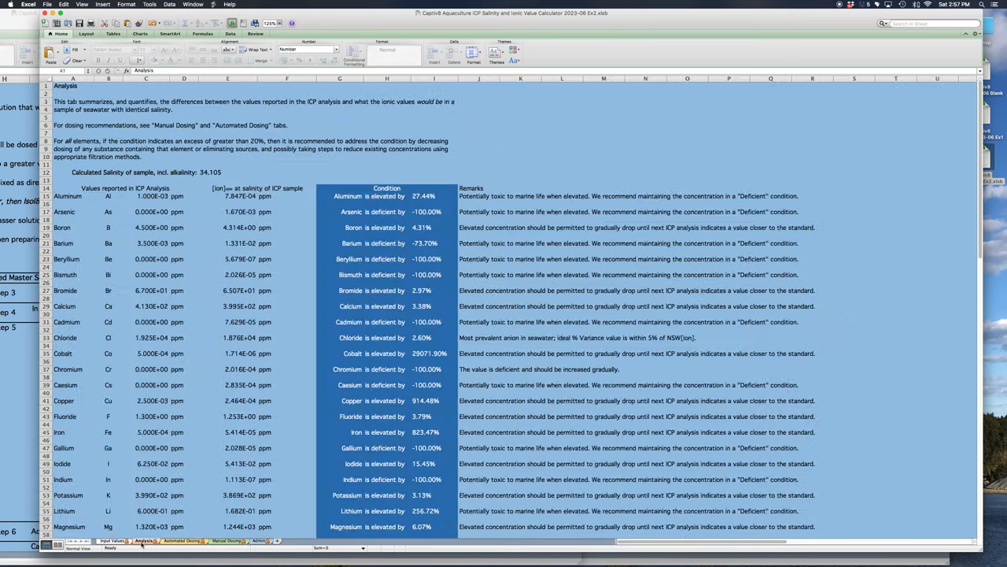
left_click(114, 548)
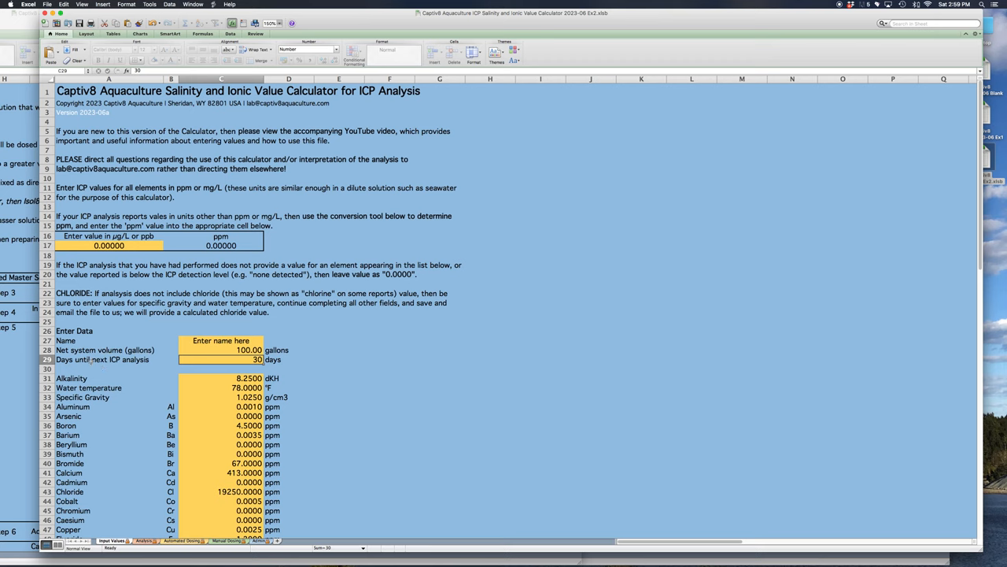
mouse_move(655, 154)
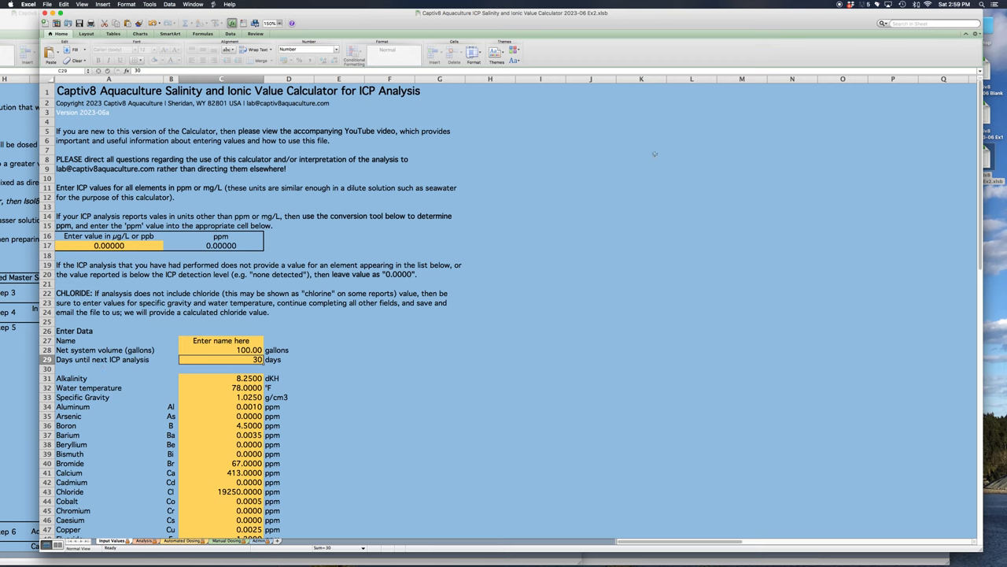
mouse_move(835, 69)
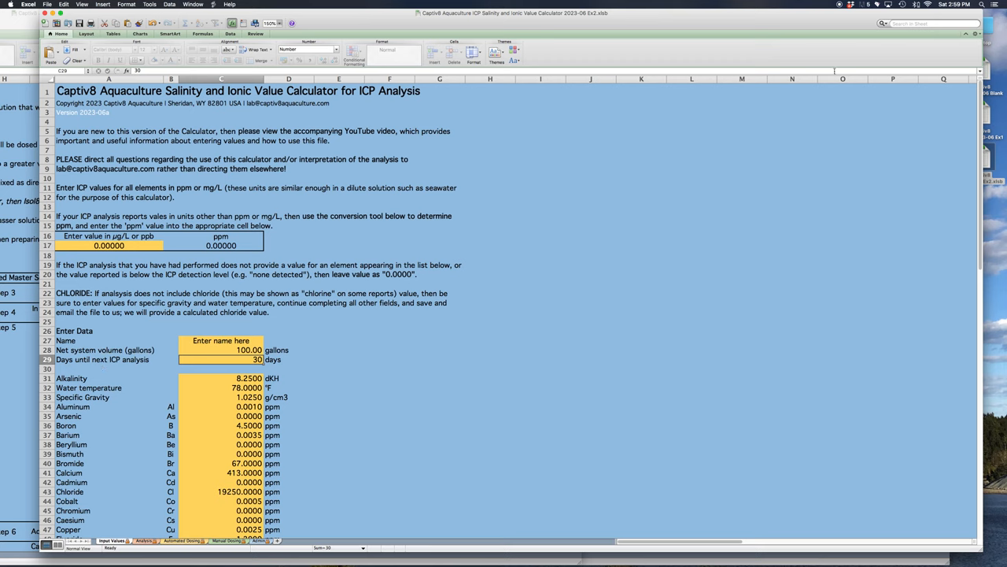